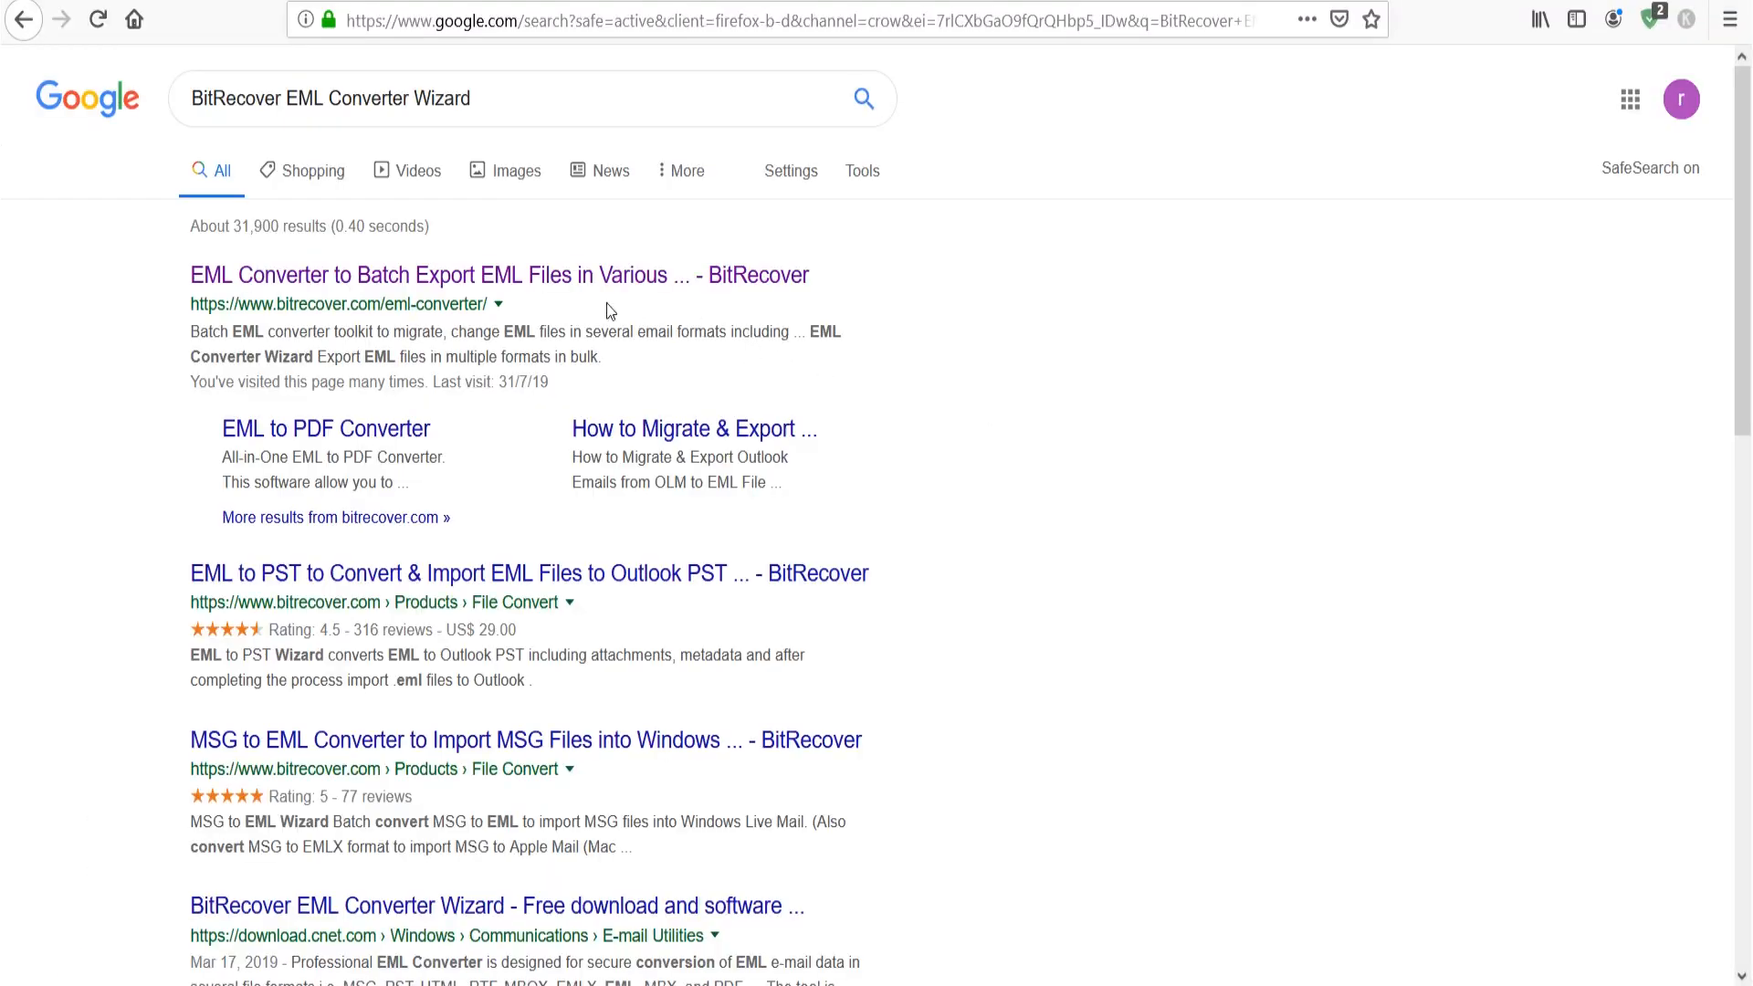
Download the EML Converter Wizard installer from the BitRecover product page and save it
left_click(496, 276)
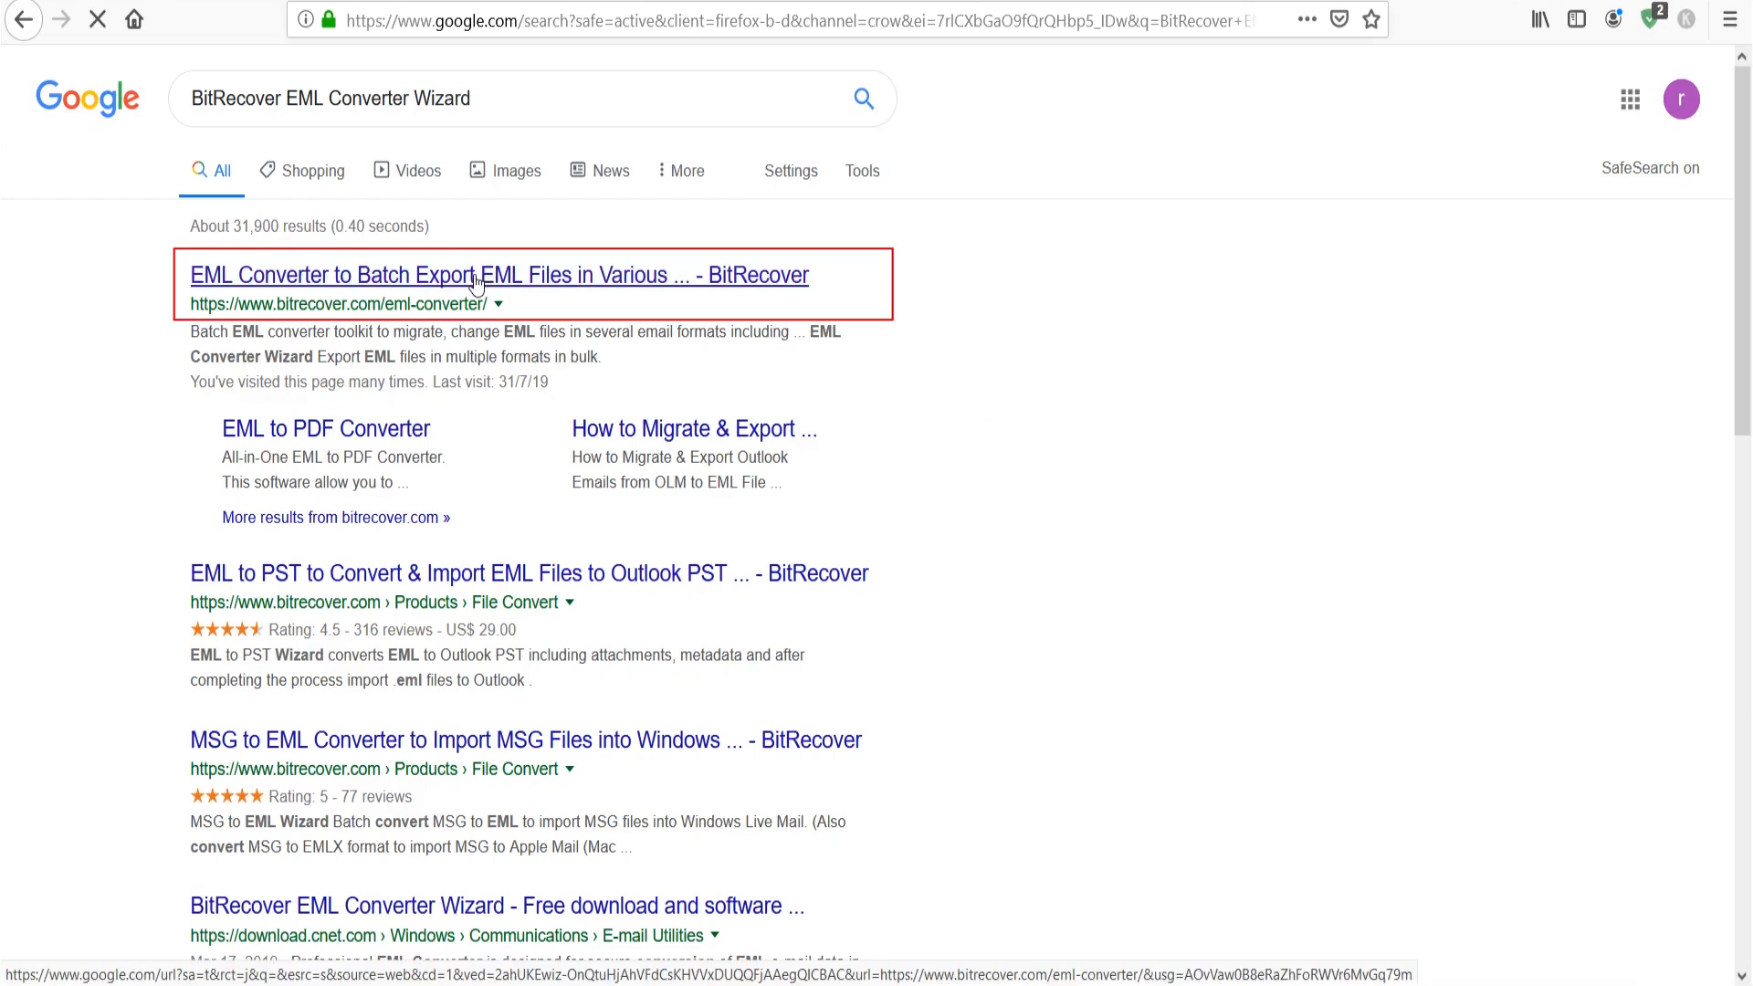
left_click(497, 276)
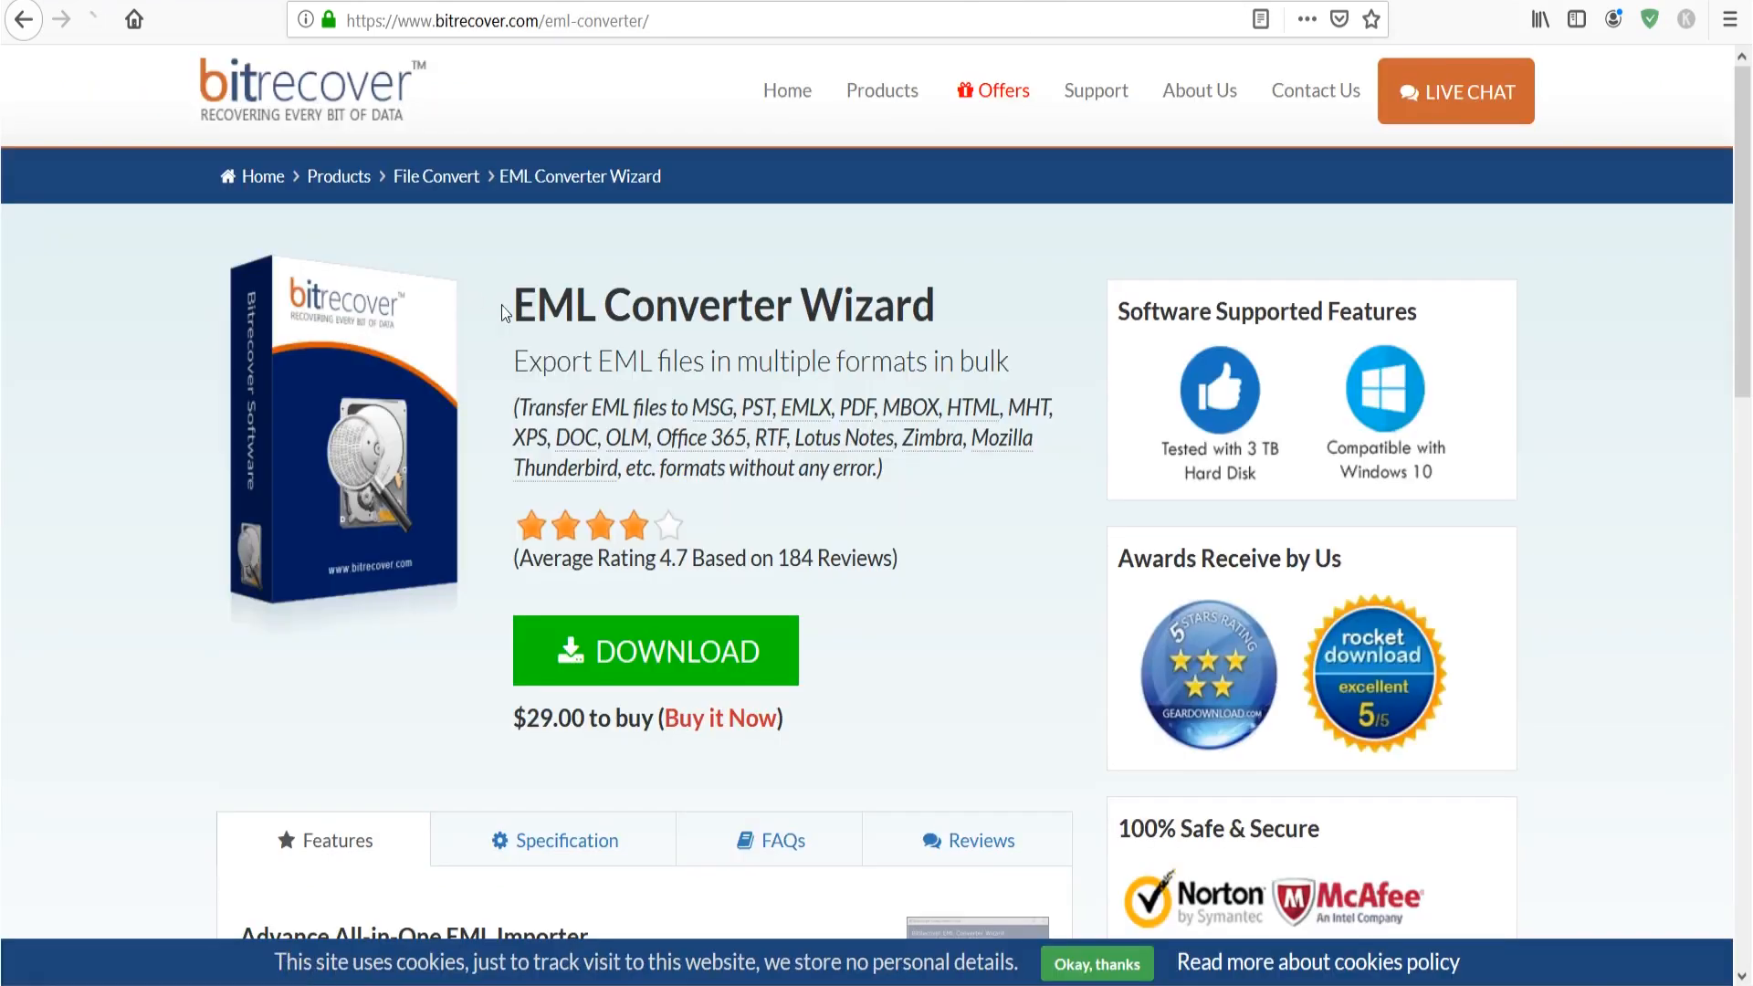
left_click(656, 650)
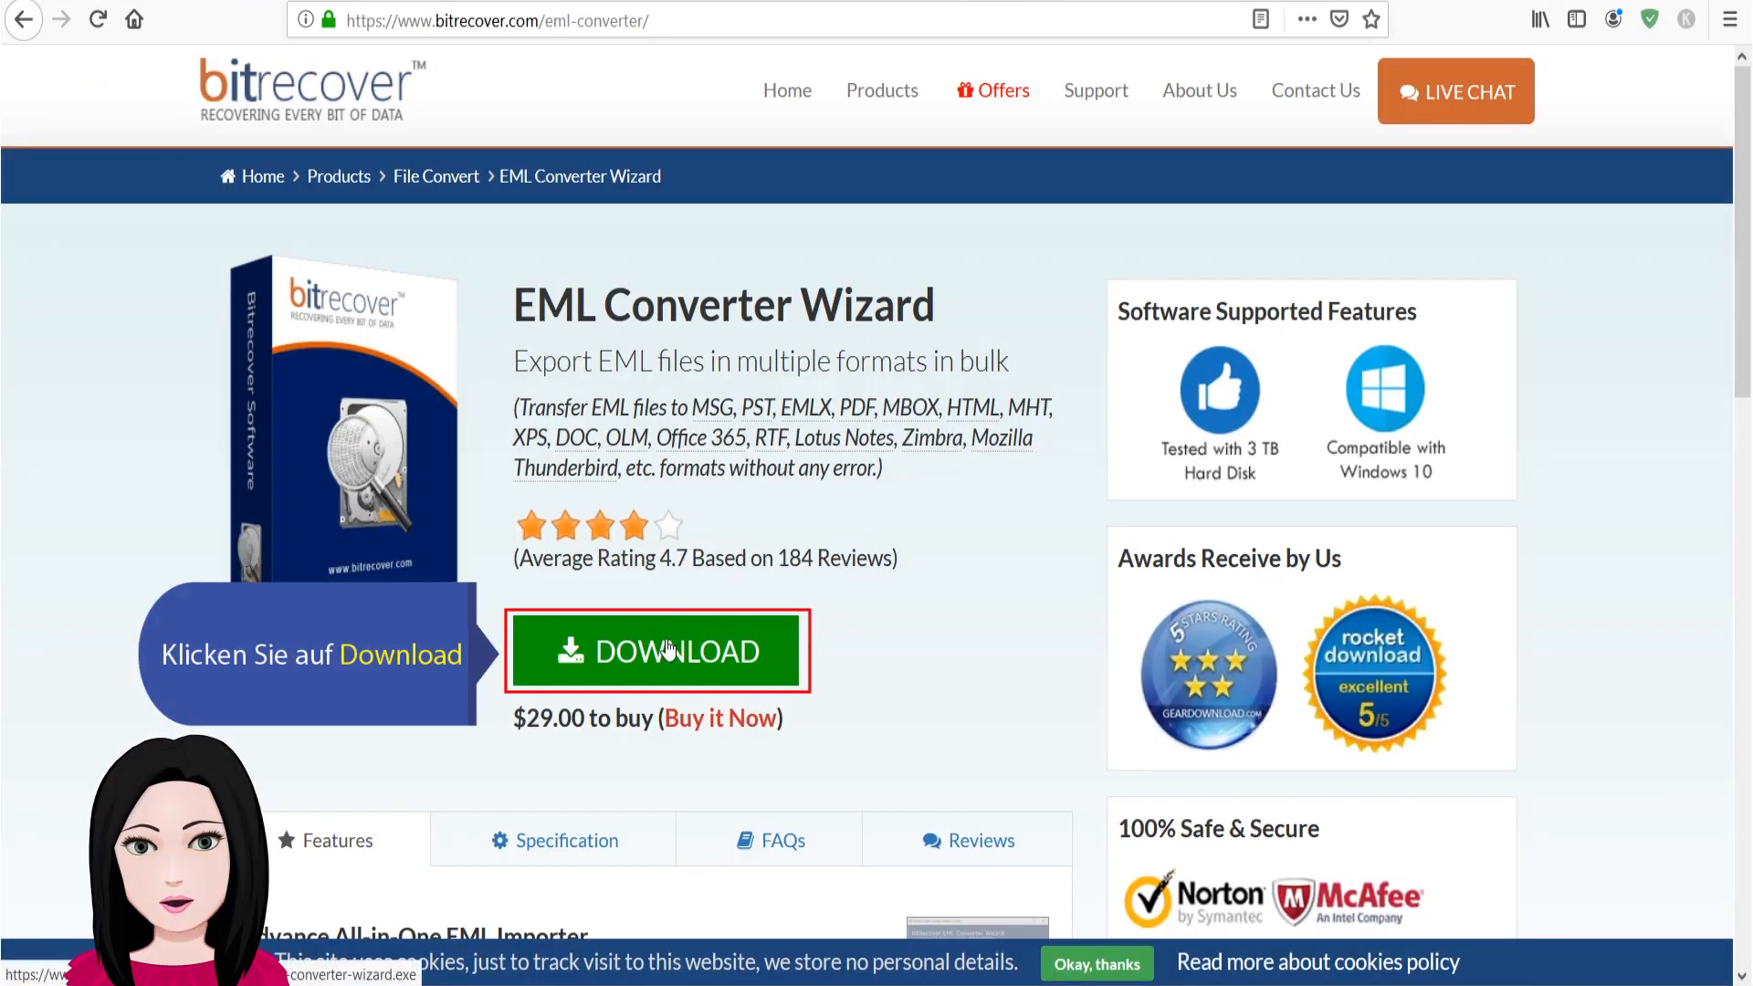
left_click(655, 650)
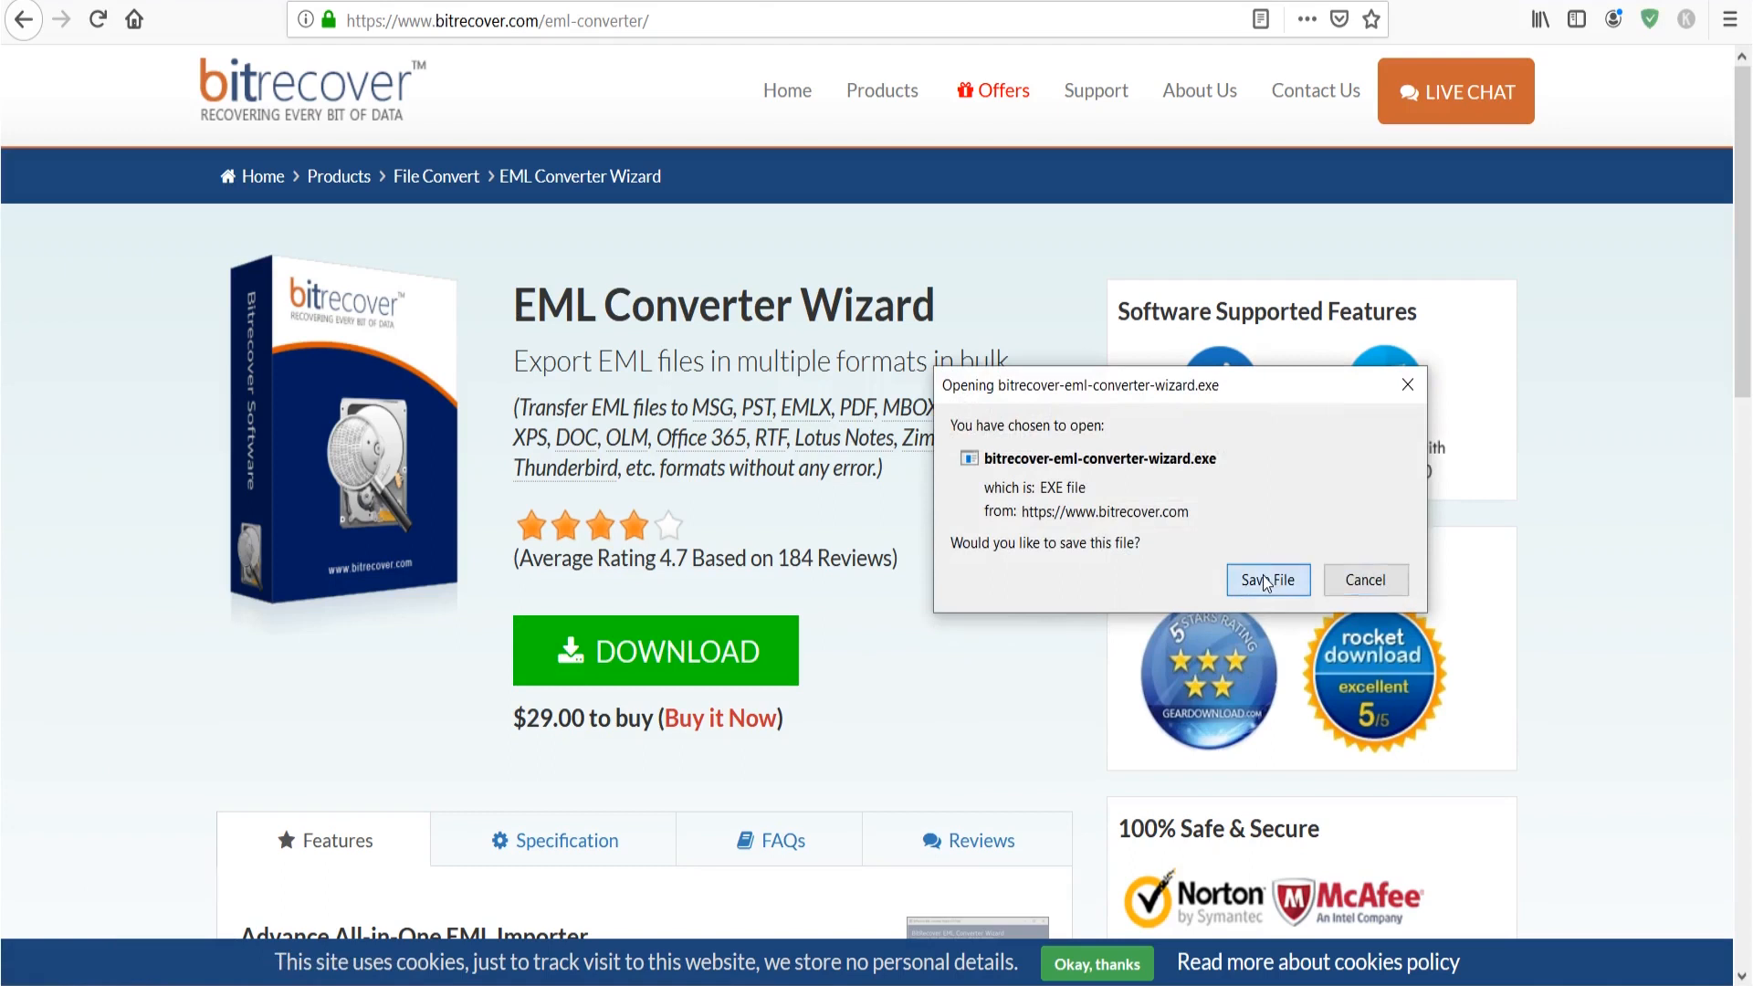
left_click(1267, 579)
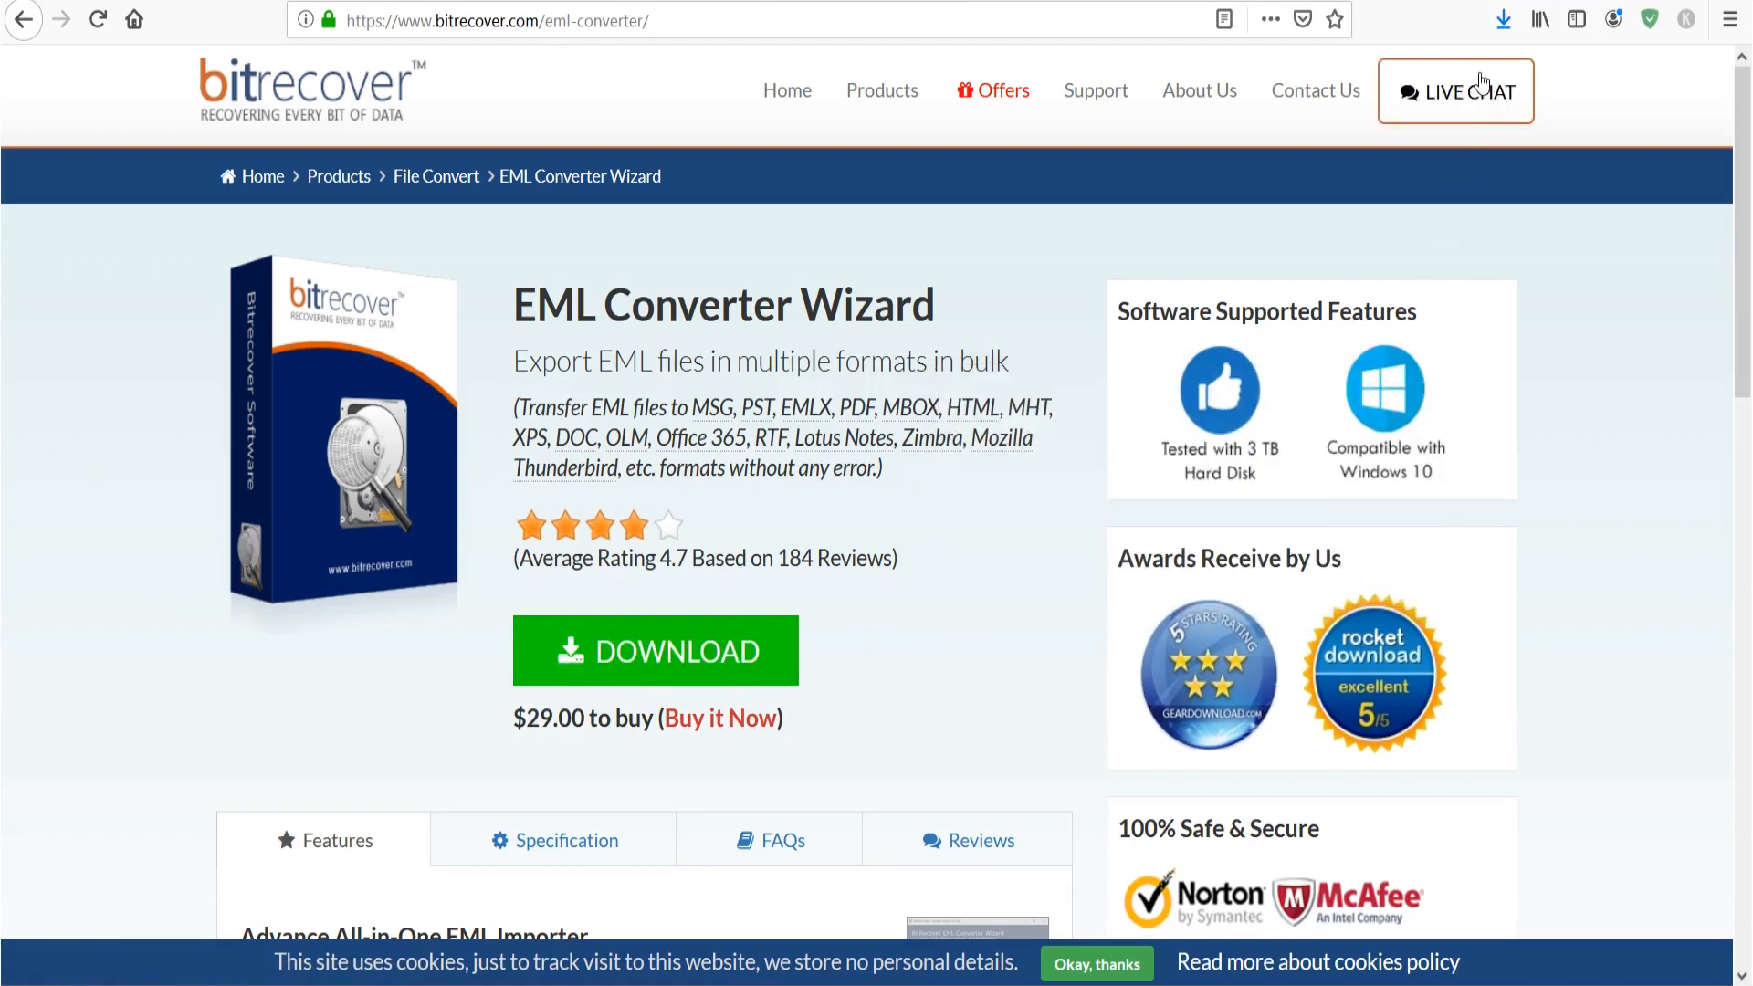
Launch the downloaded installer from the browser's Downloads panel, allowing it past the security warning
left_click(1503, 18)
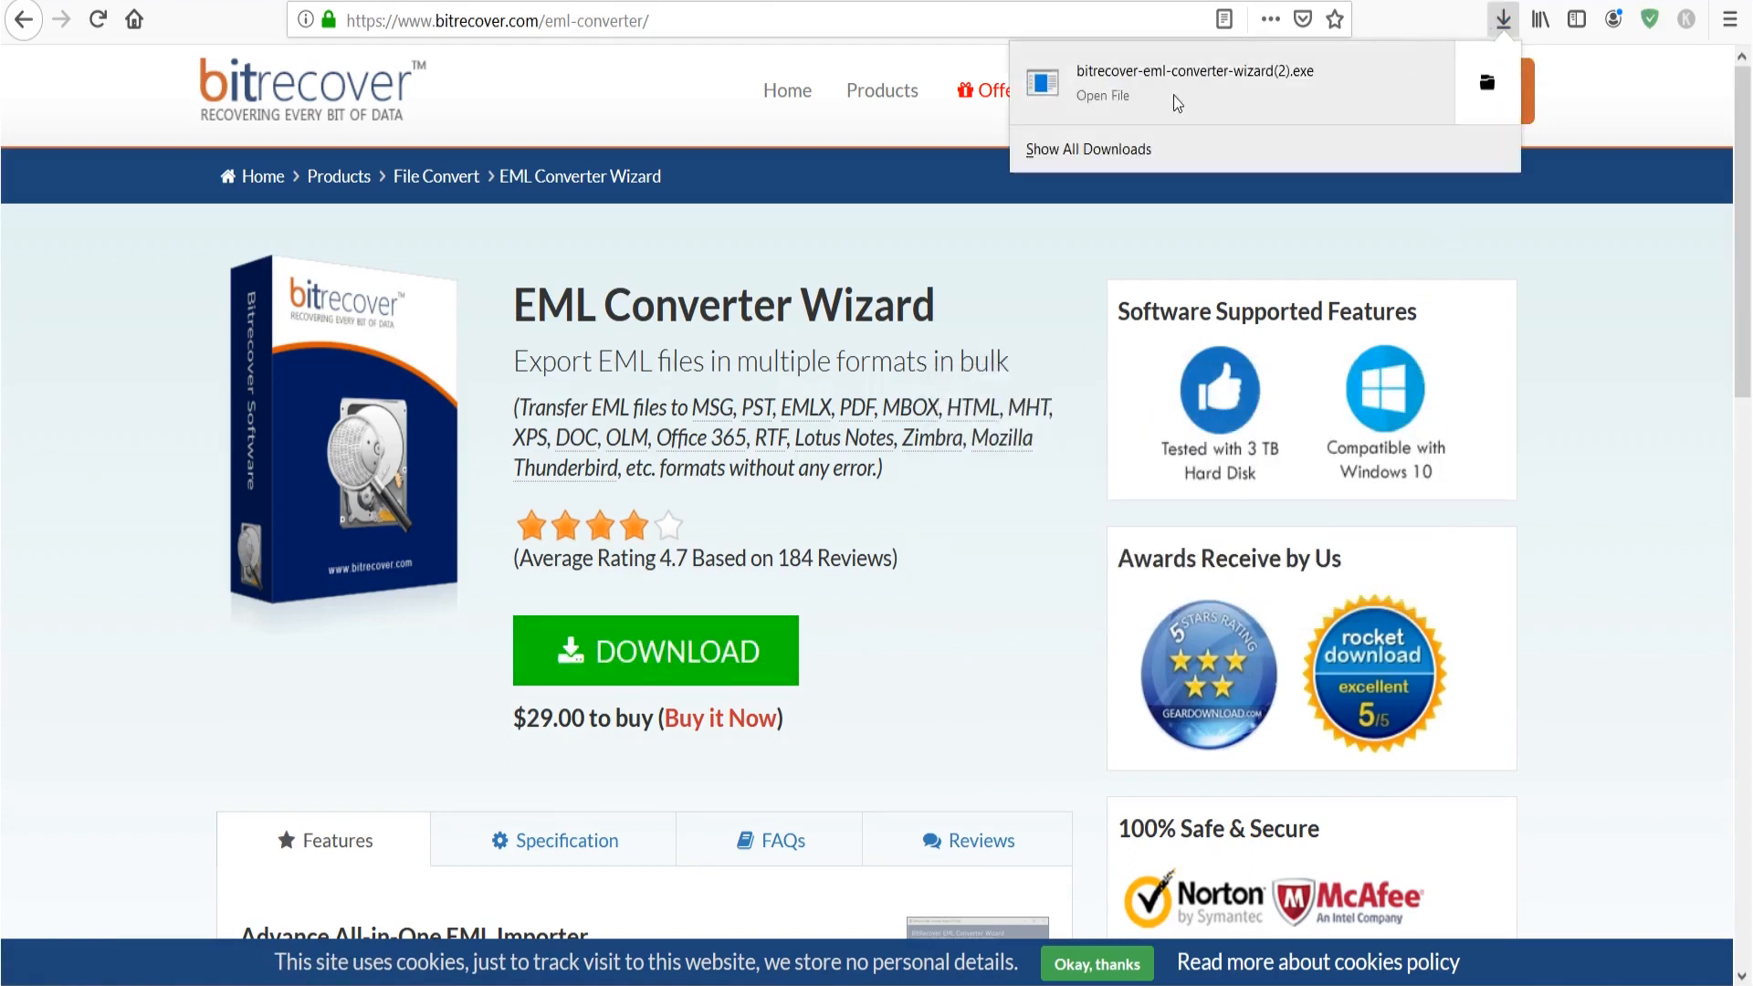
left_click(1101, 95)
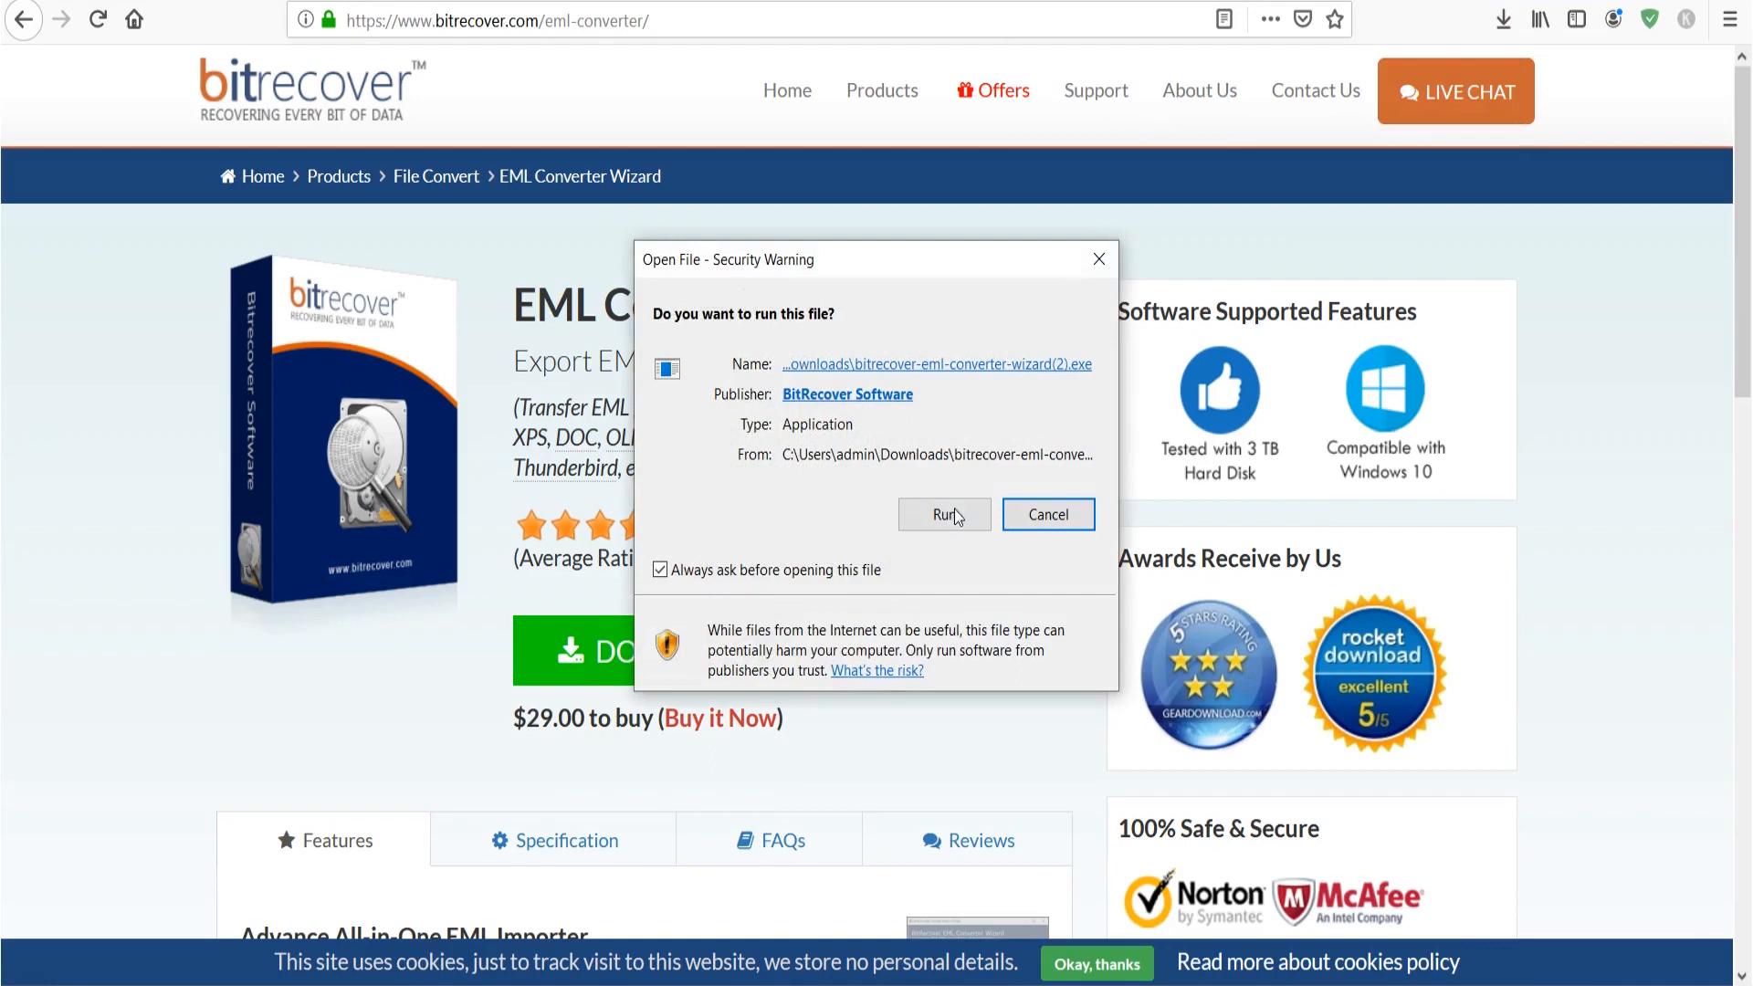
left_click(944, 515)
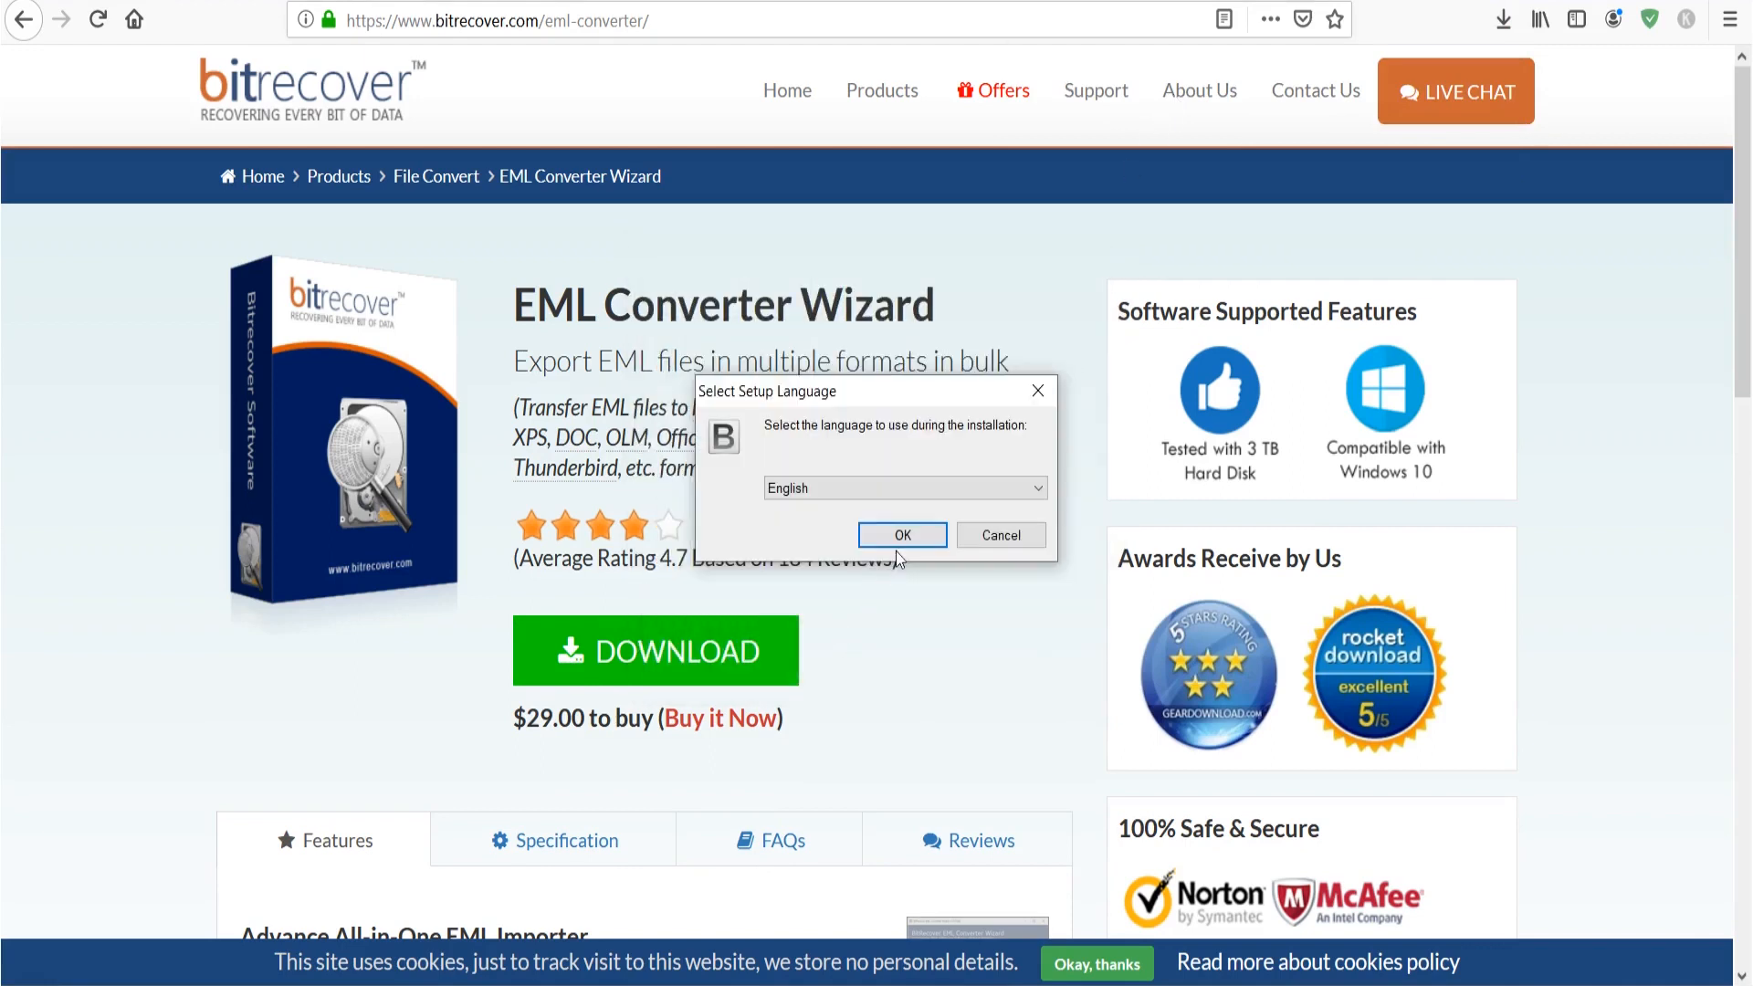
Keep English as the setup language and accept the license agreement
left_click(902, 535)
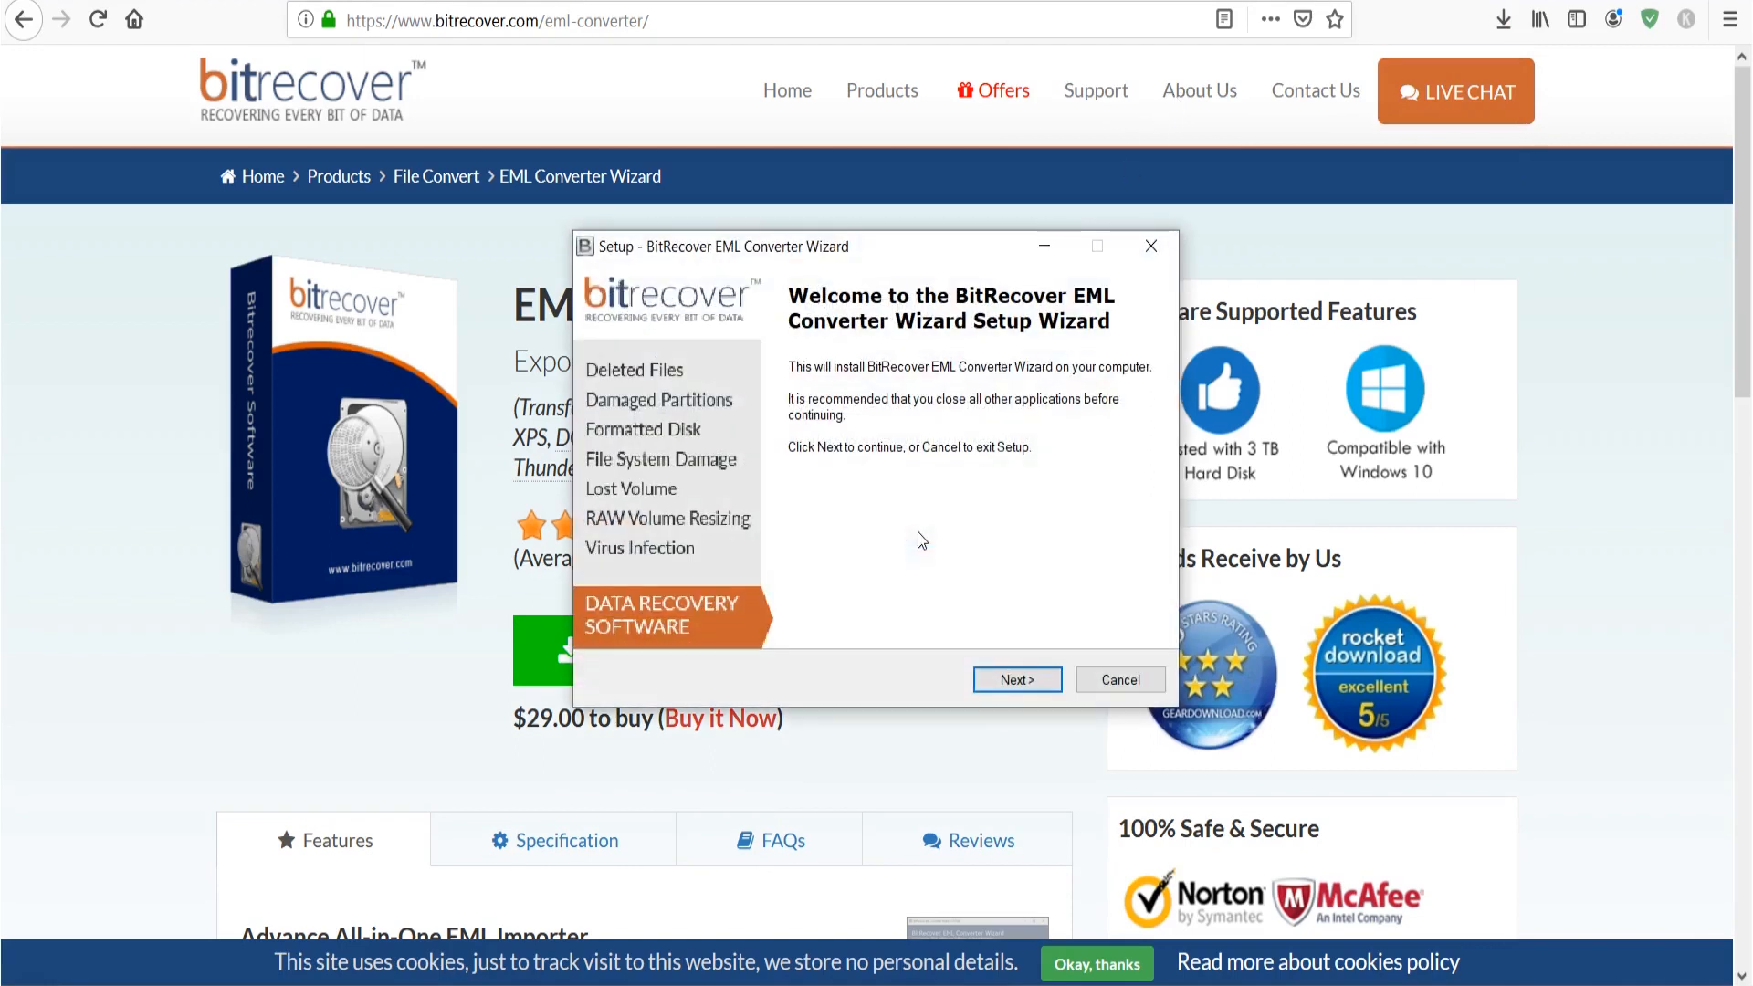
left_click(1016, 679)
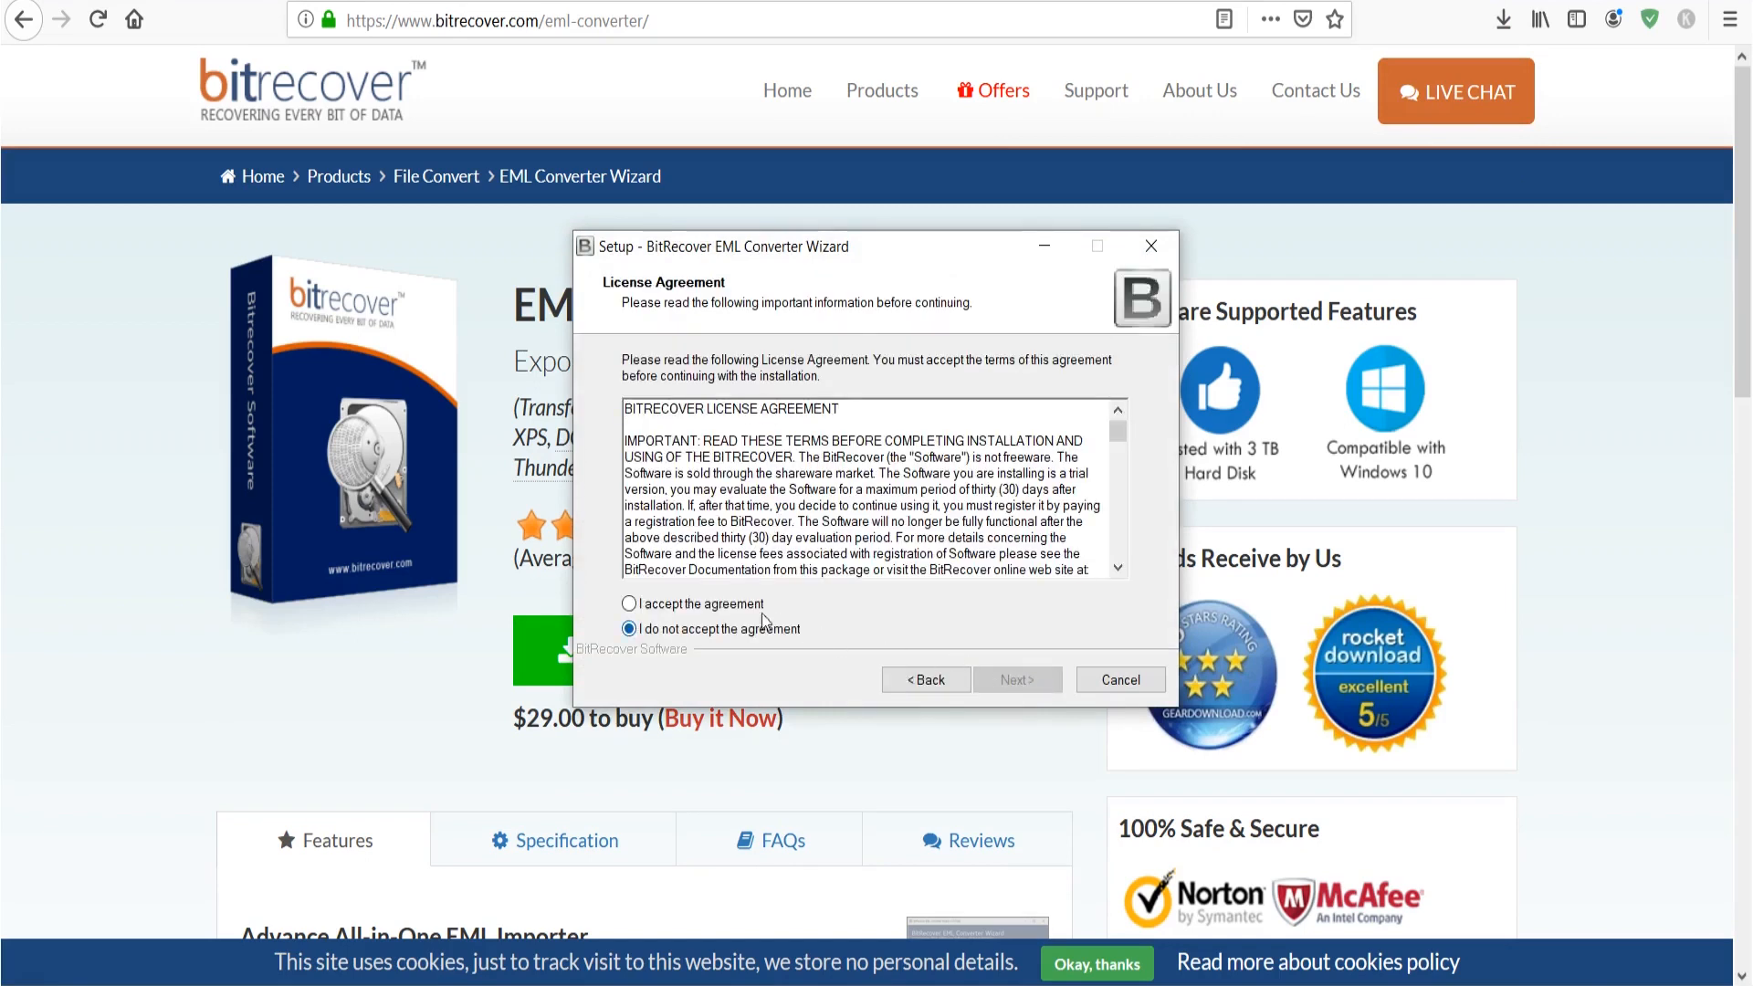
left_click(630, 605)
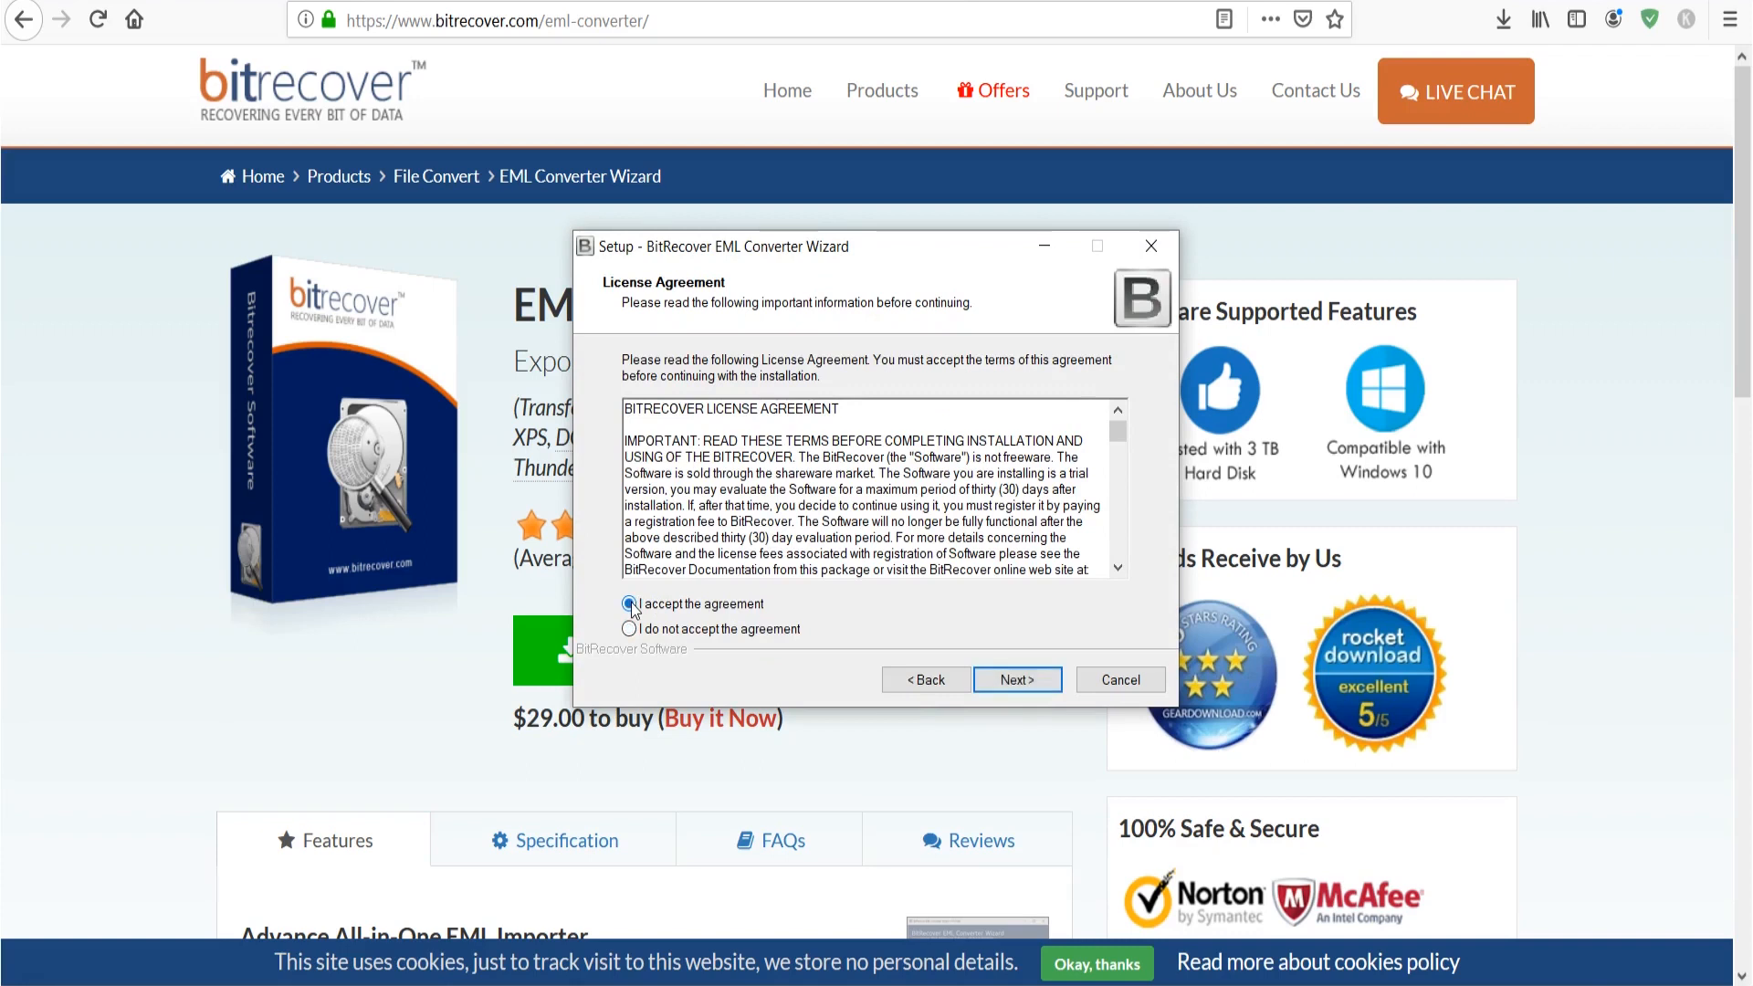
left_click(630, 605)
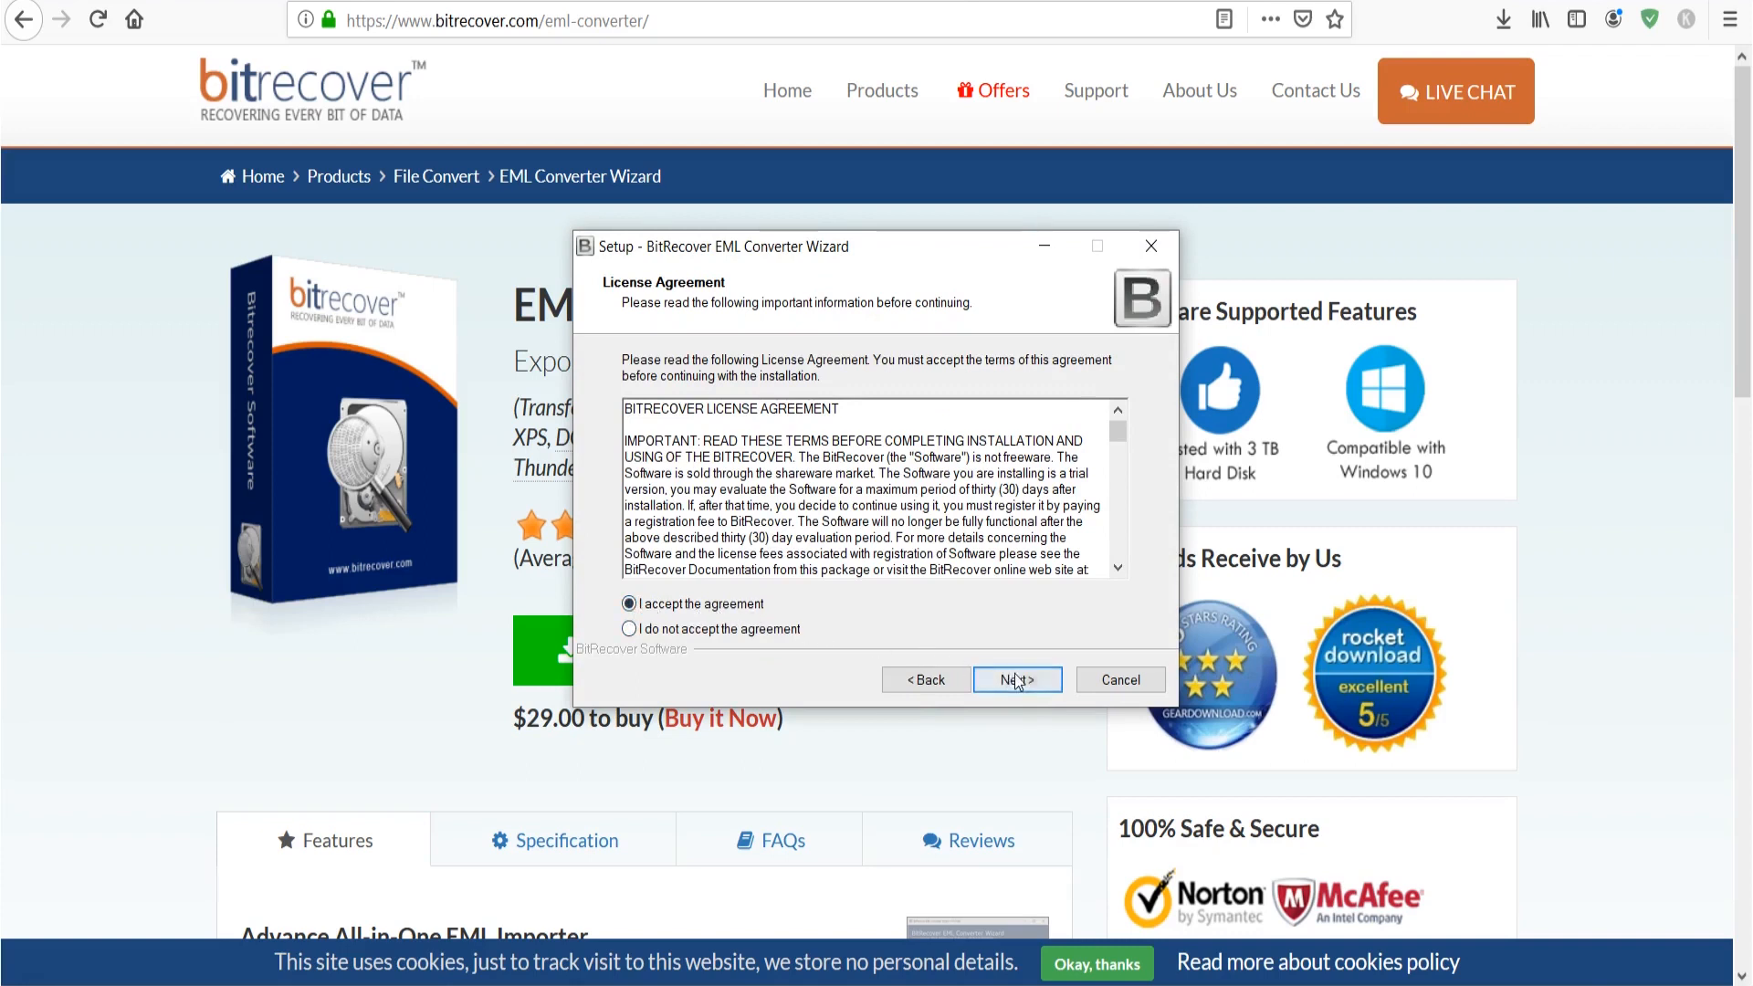
Install with desktop and Quick Launch icons and finish setup with Launch checked
left_click(1015, 679)
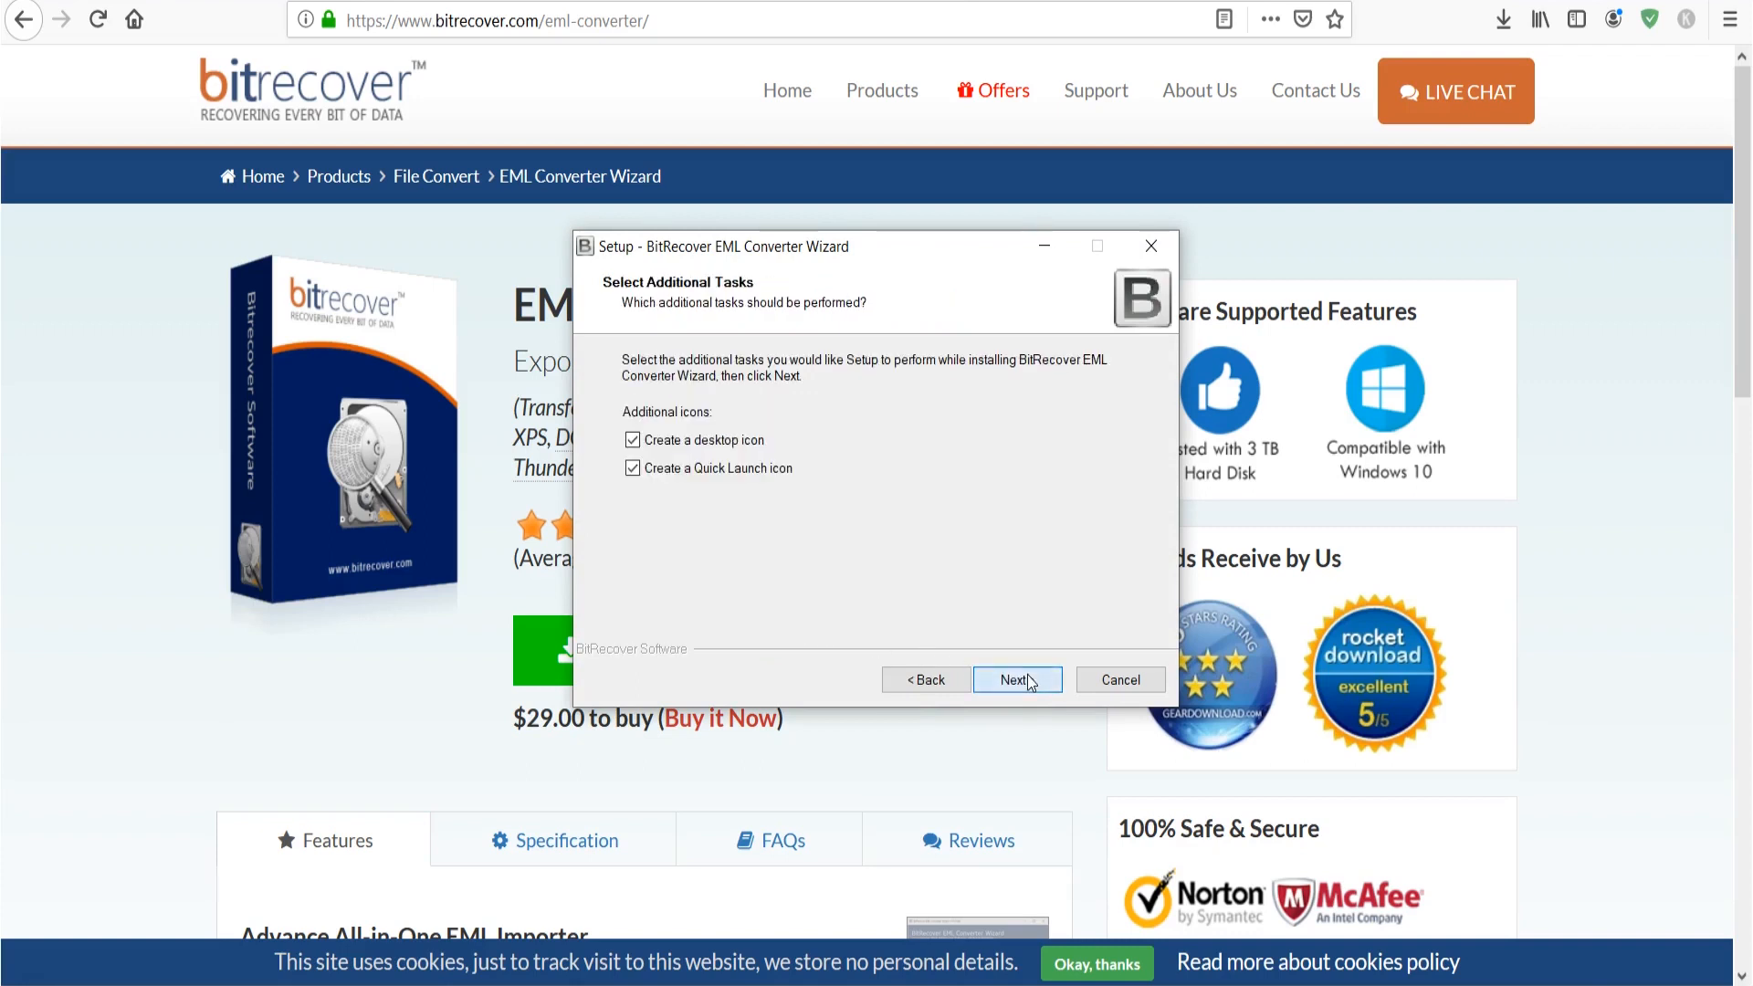
left_click(1015, 680)
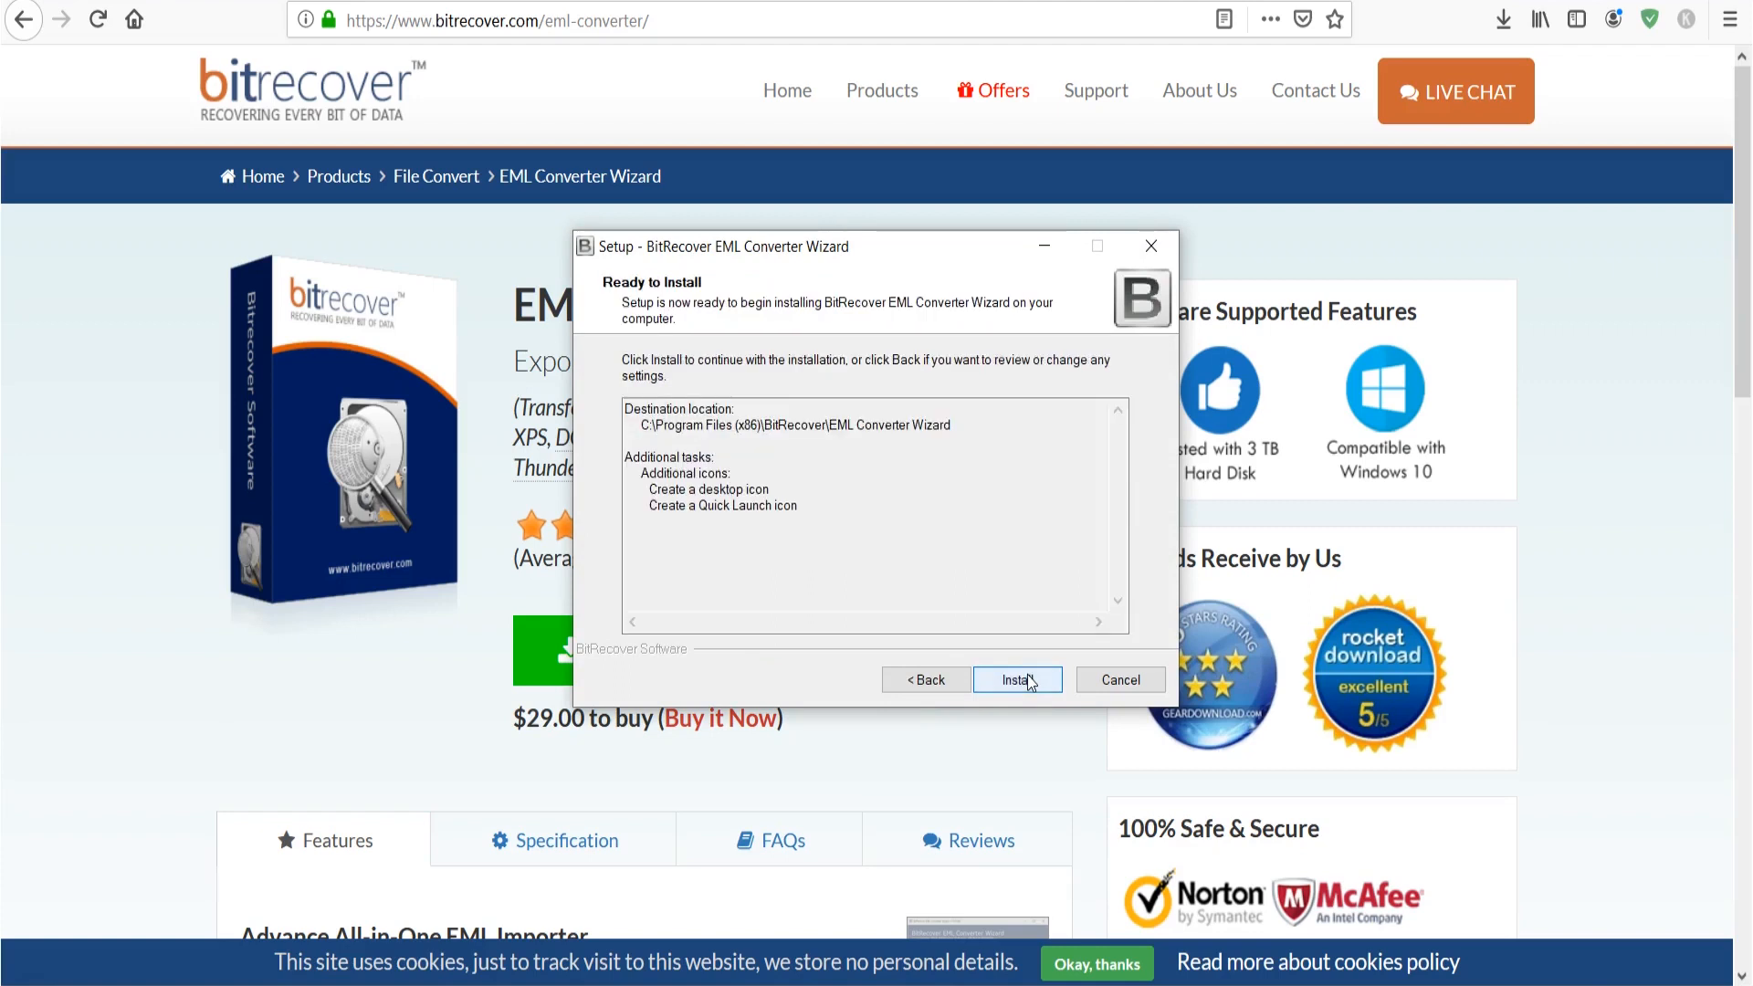
left_click(1016, 679)
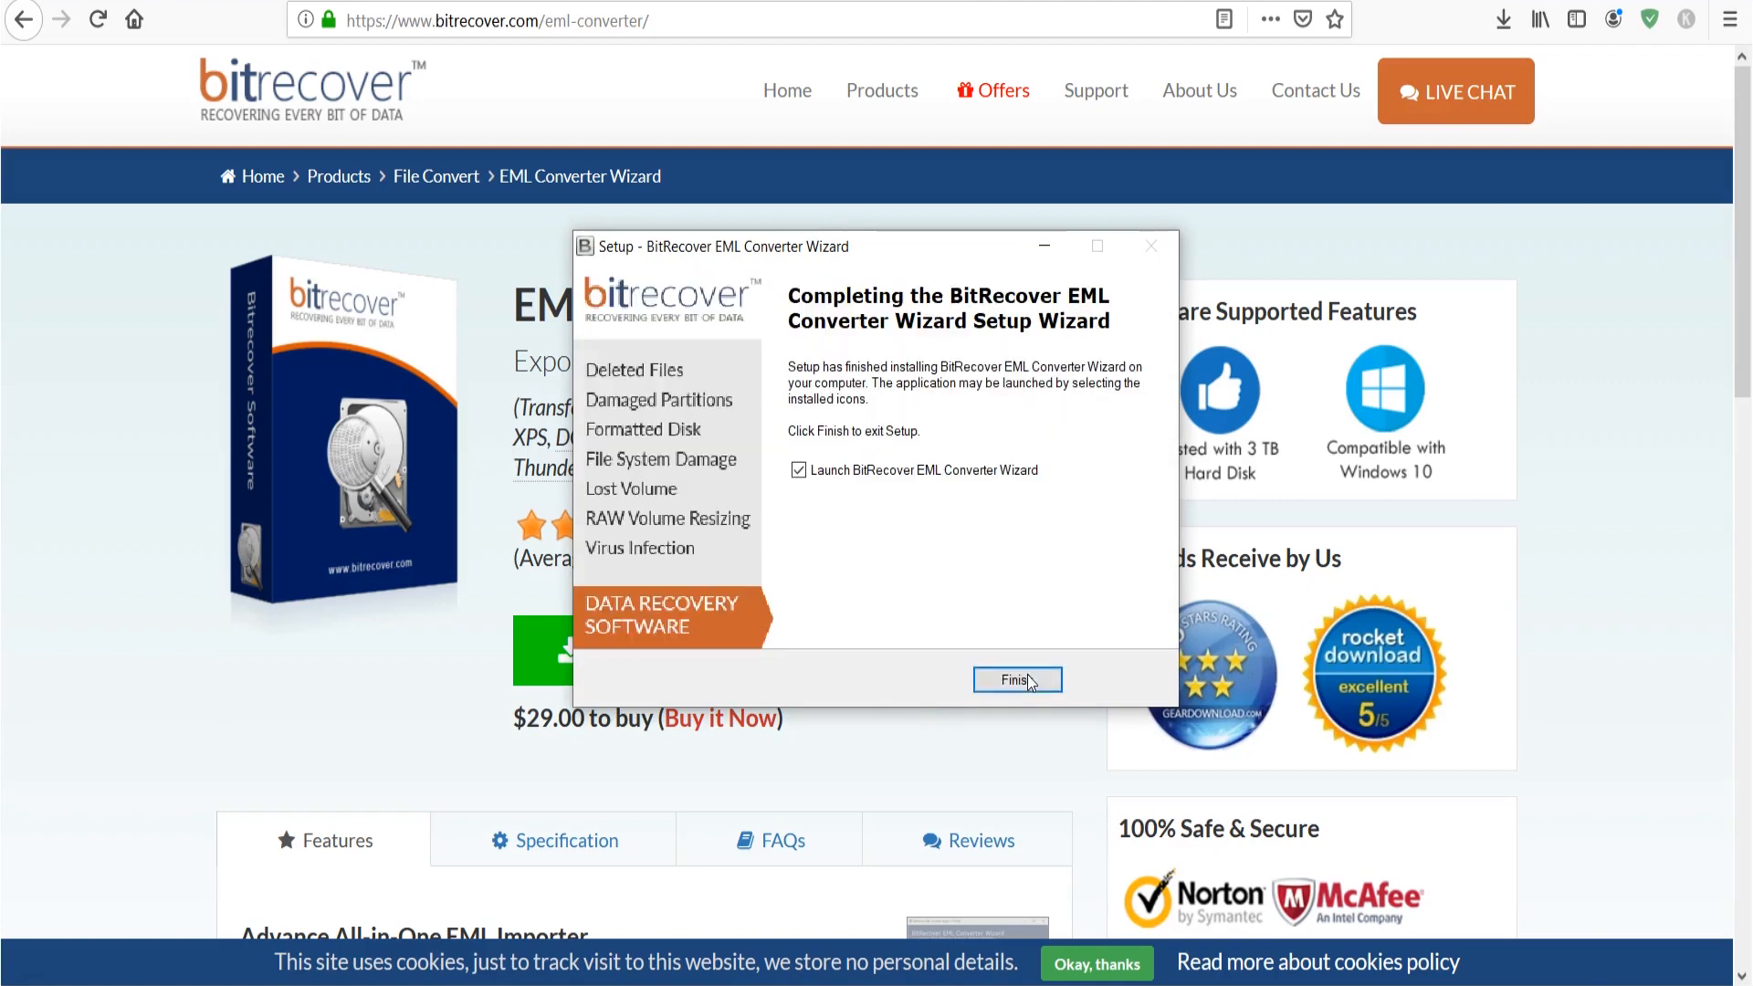
left_click(1015, 679)
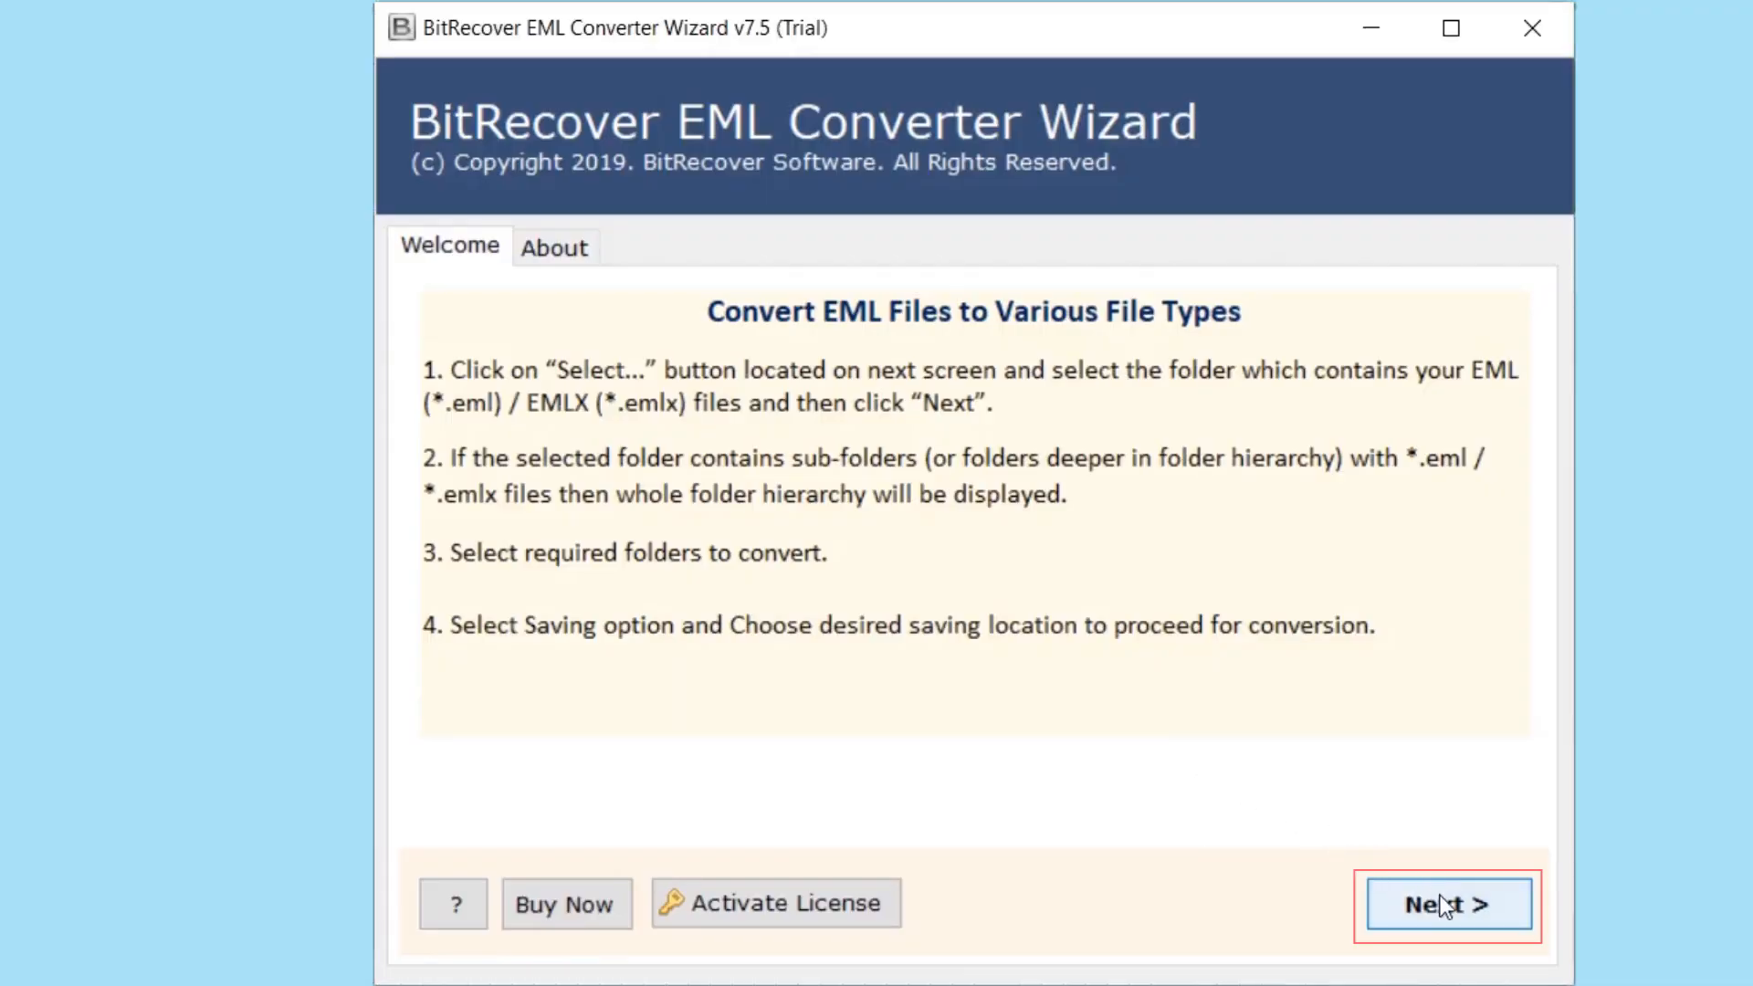
Add the 'eml files' folder with its 216 messages as the conversion source
left_click(1448, 904)
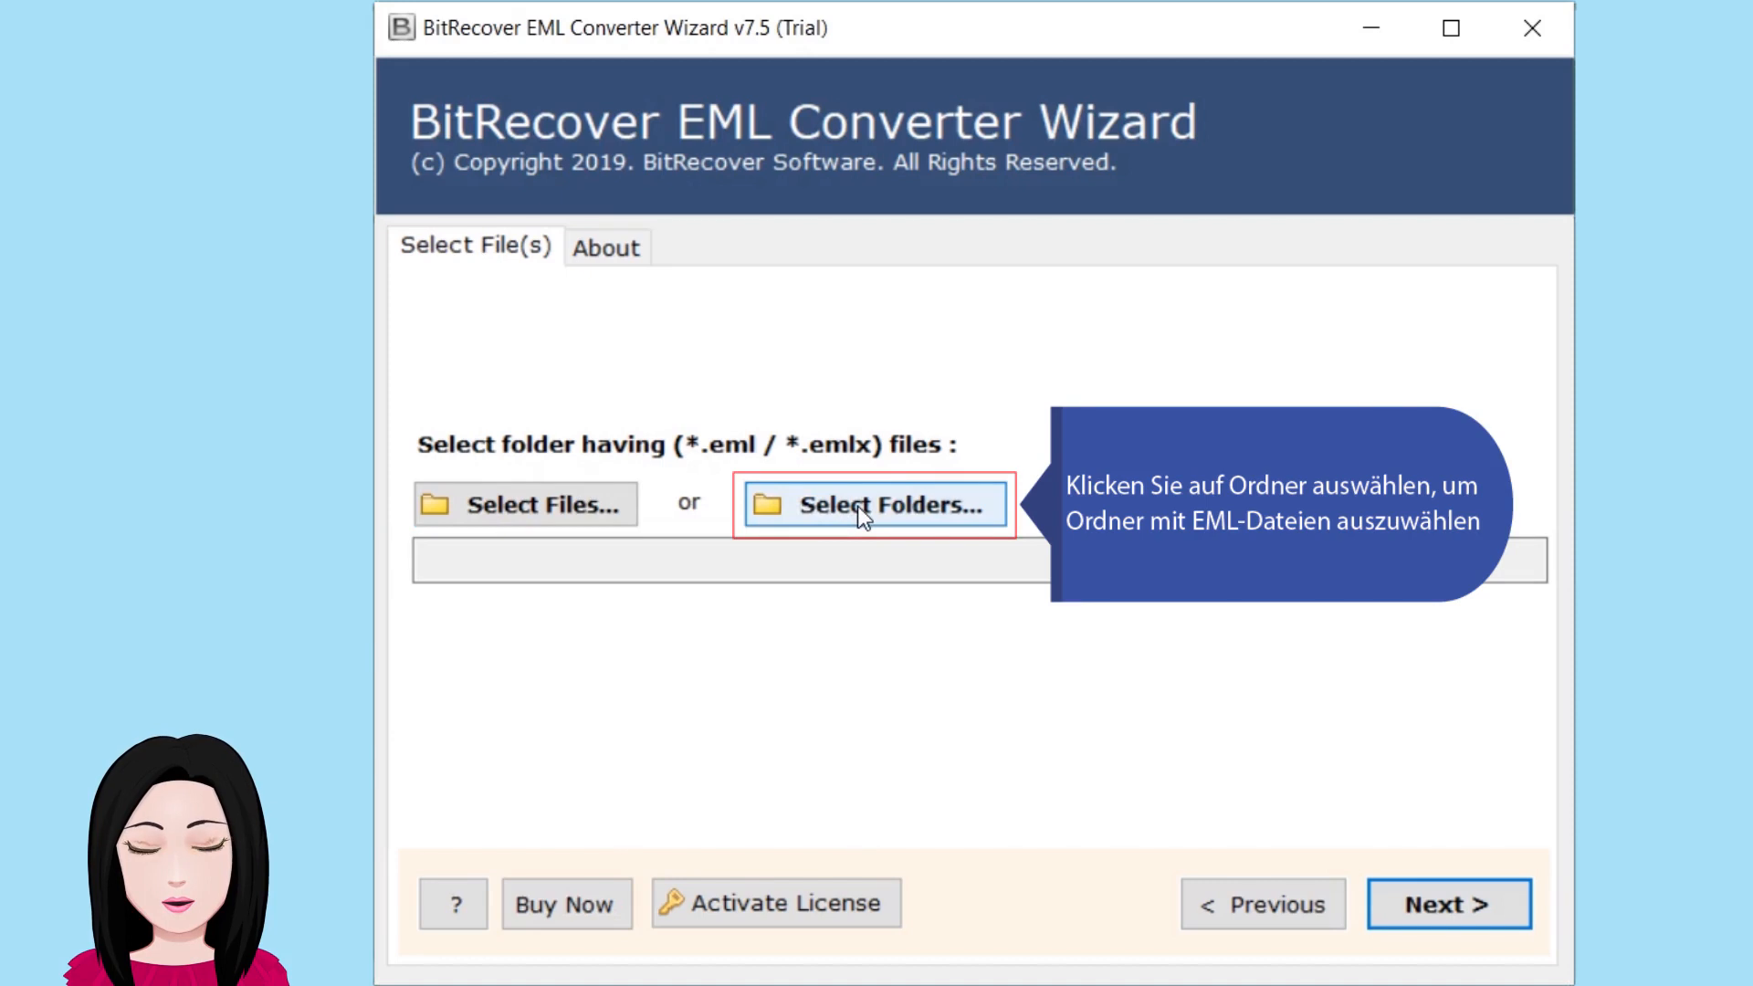
left_click(875, 504)
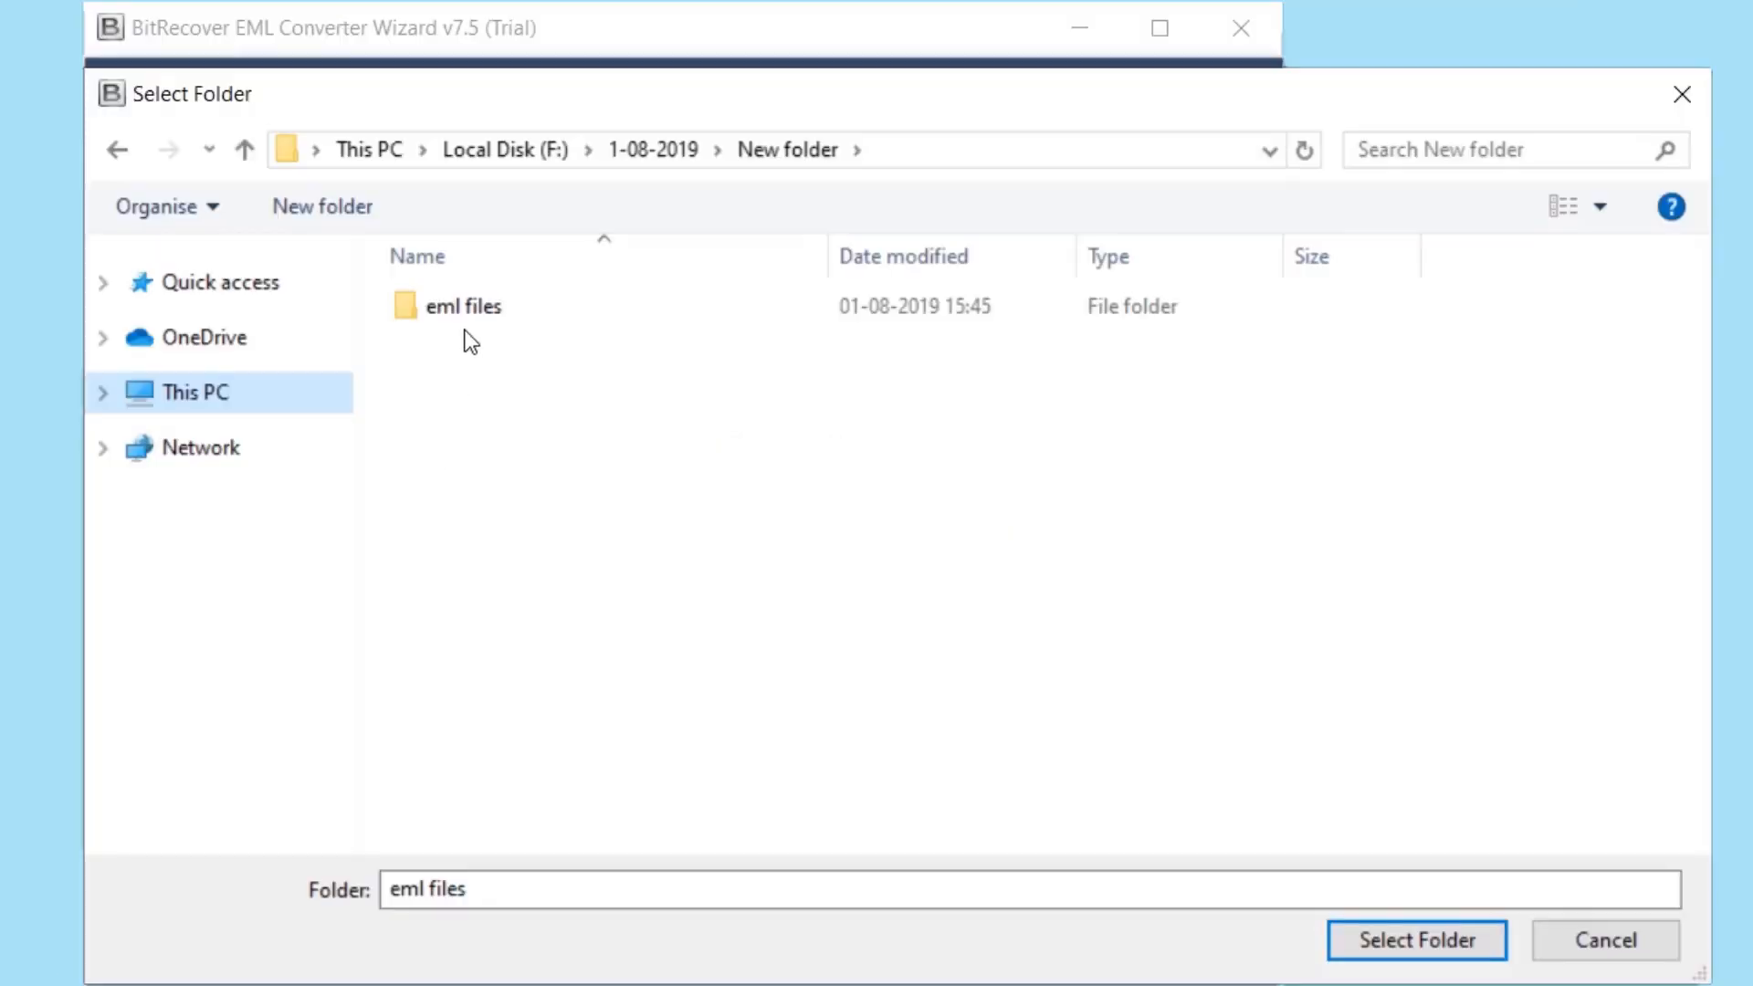
left_click(463, 305)
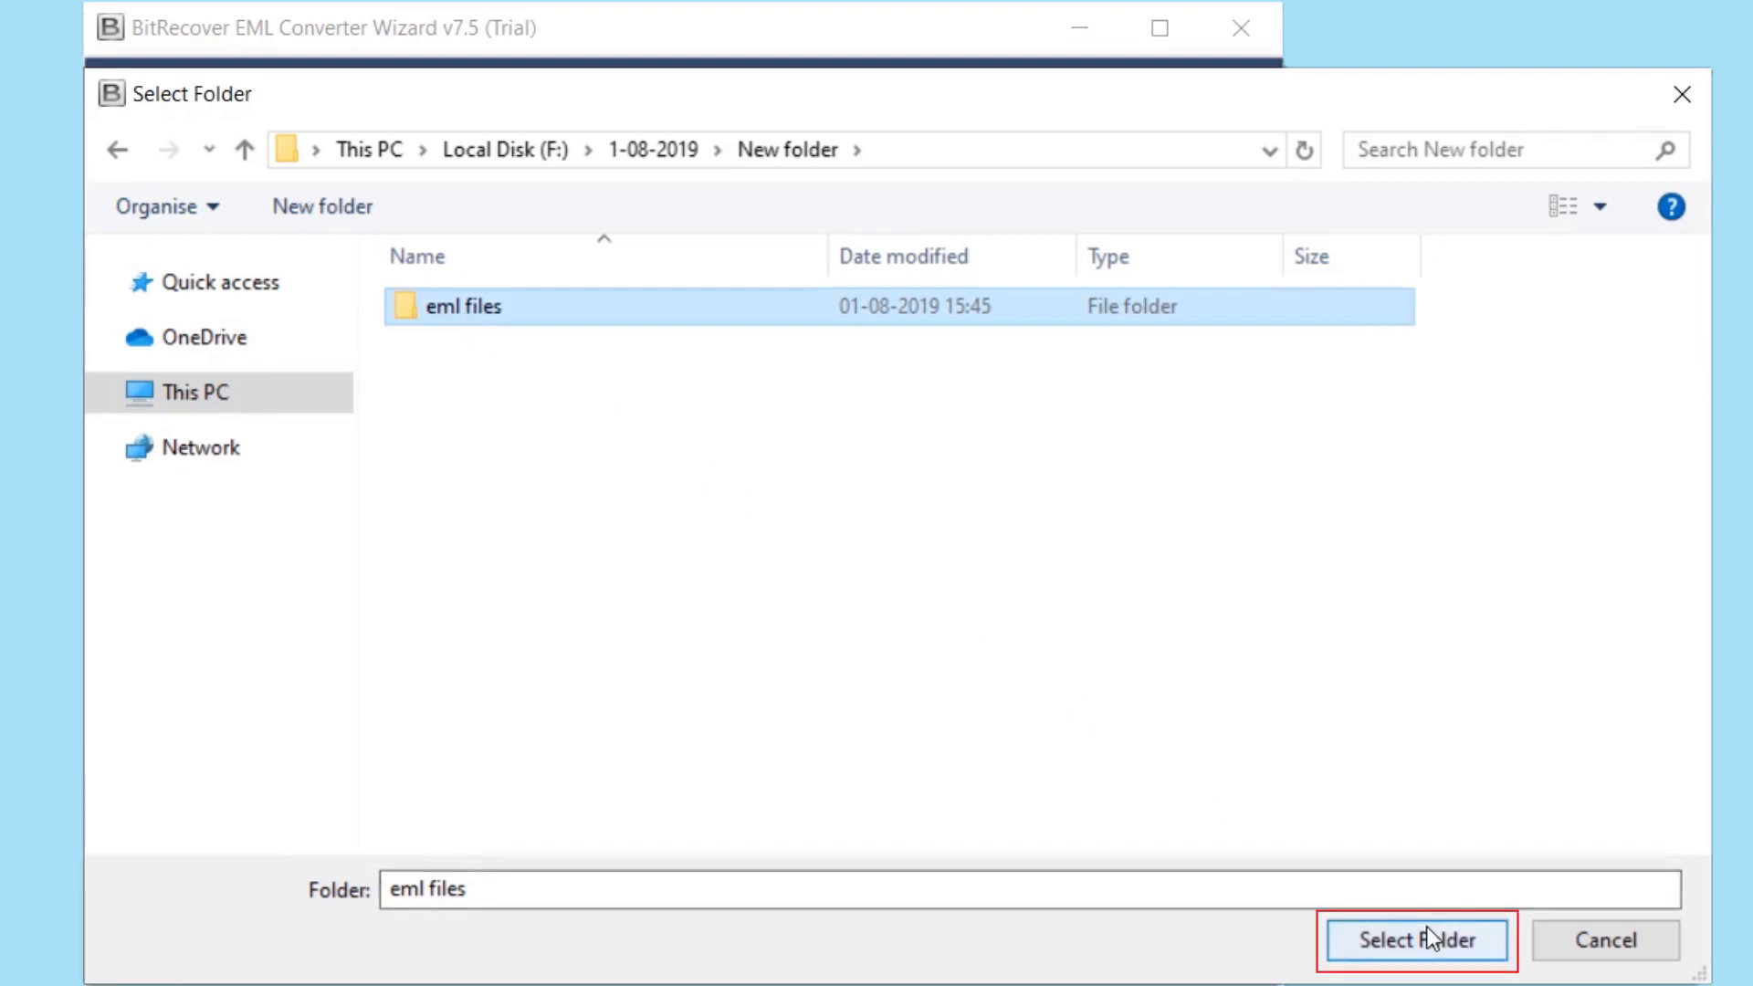
left_click(1415, 938)
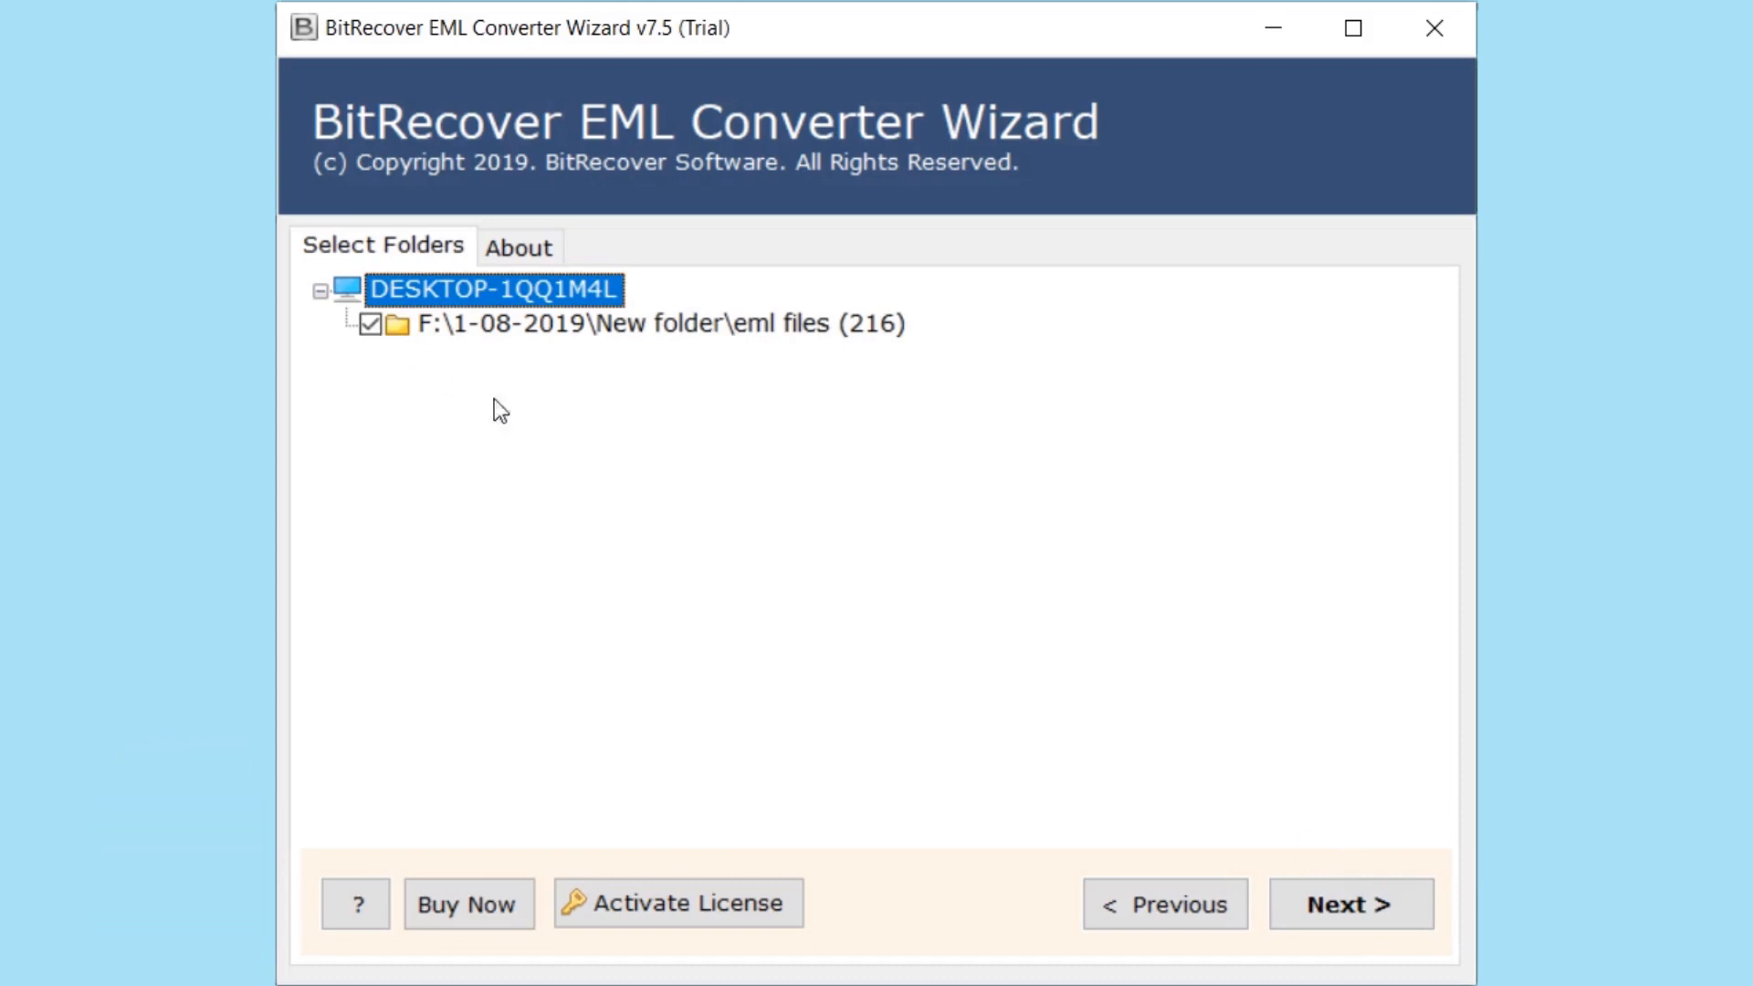
Choose Office 365 as the saving option instead of PST
left_click(1351, 904)
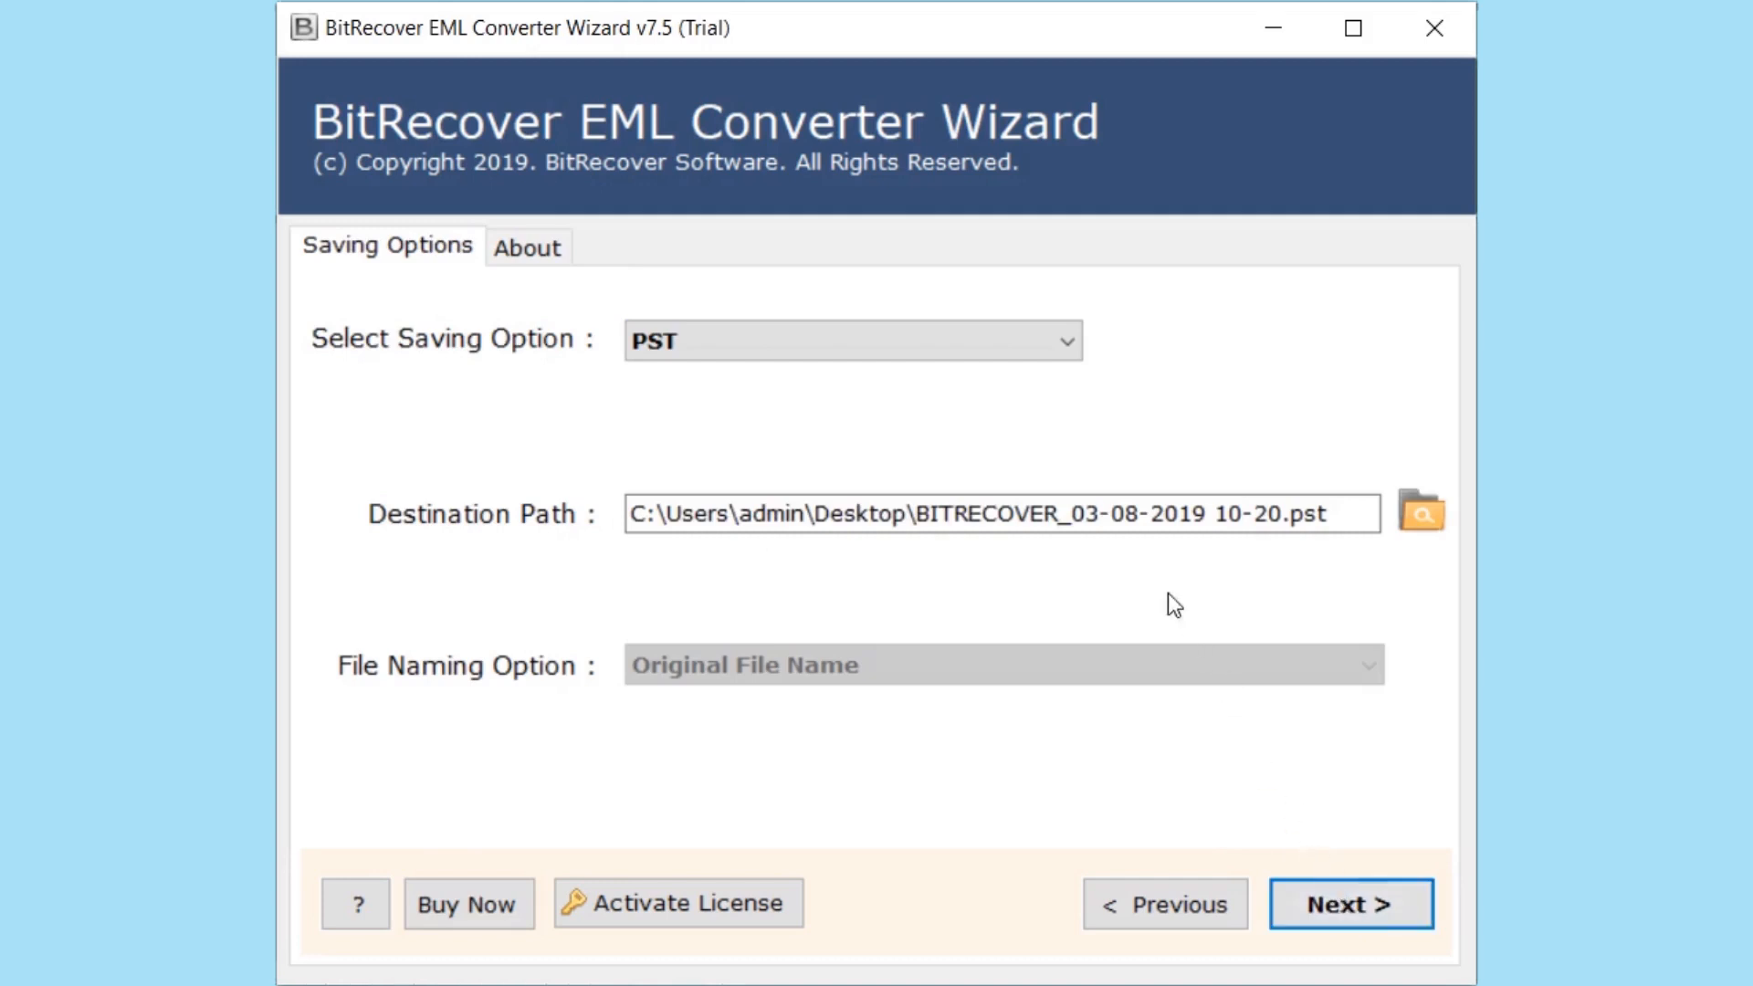
left_click(852, 340)
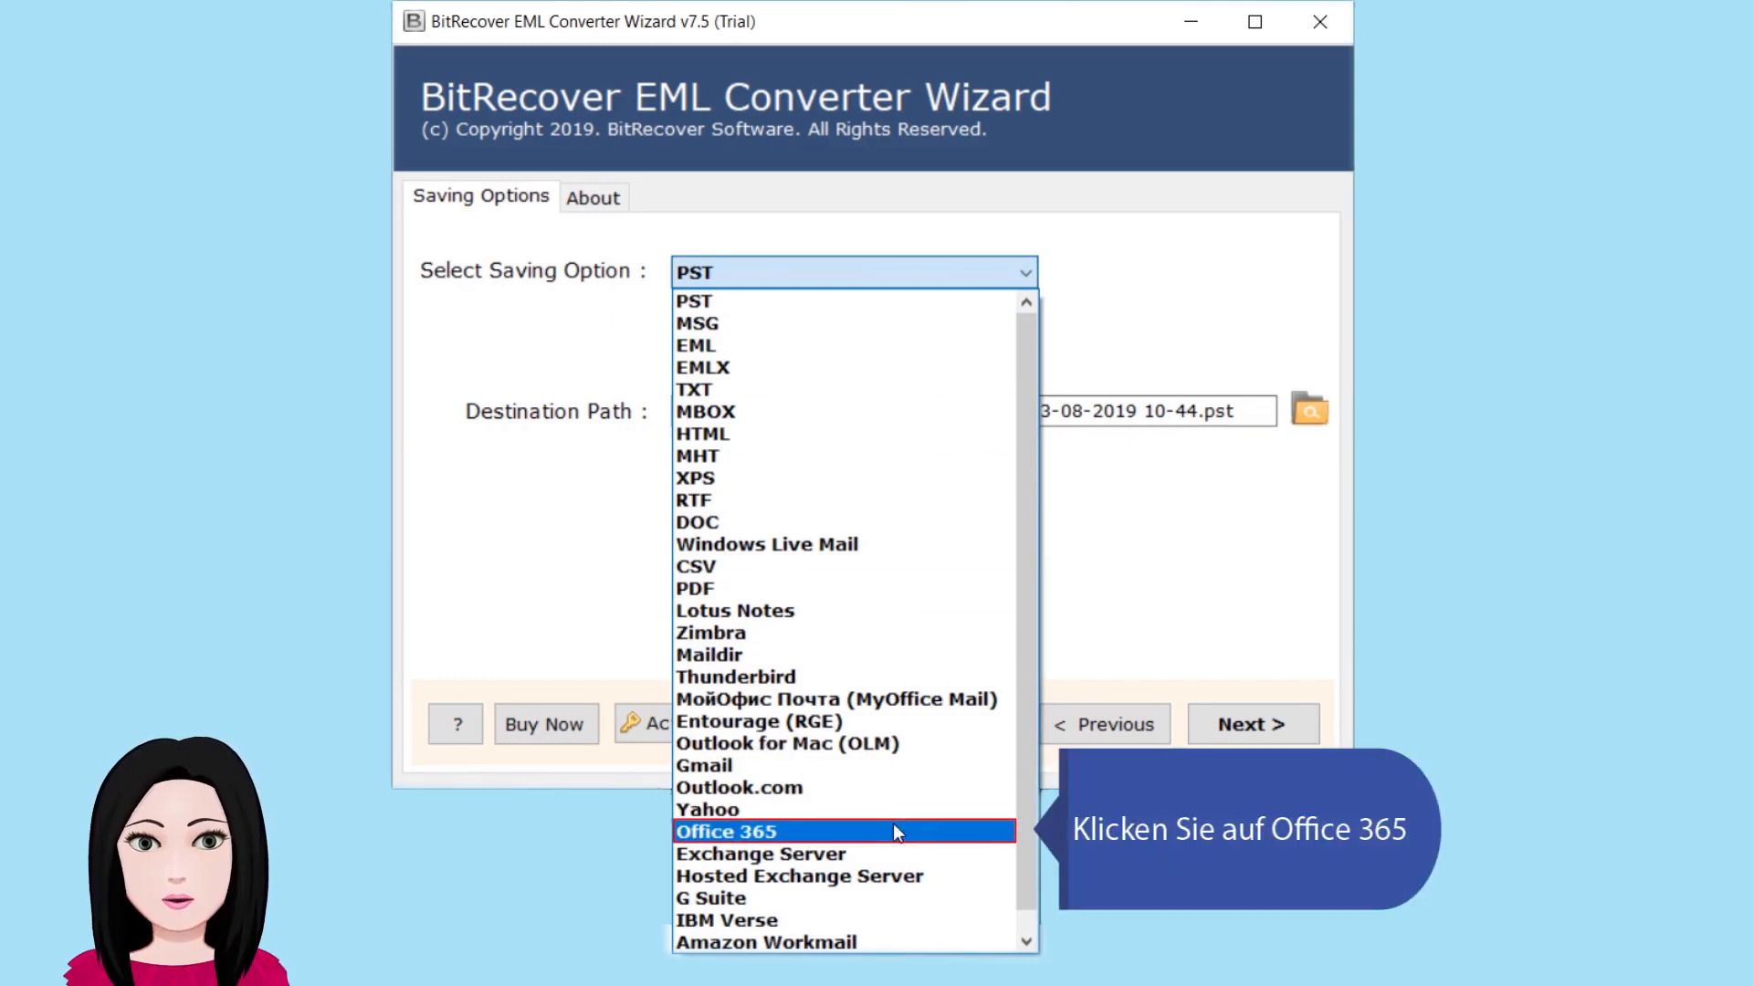
left_click(725, 831)
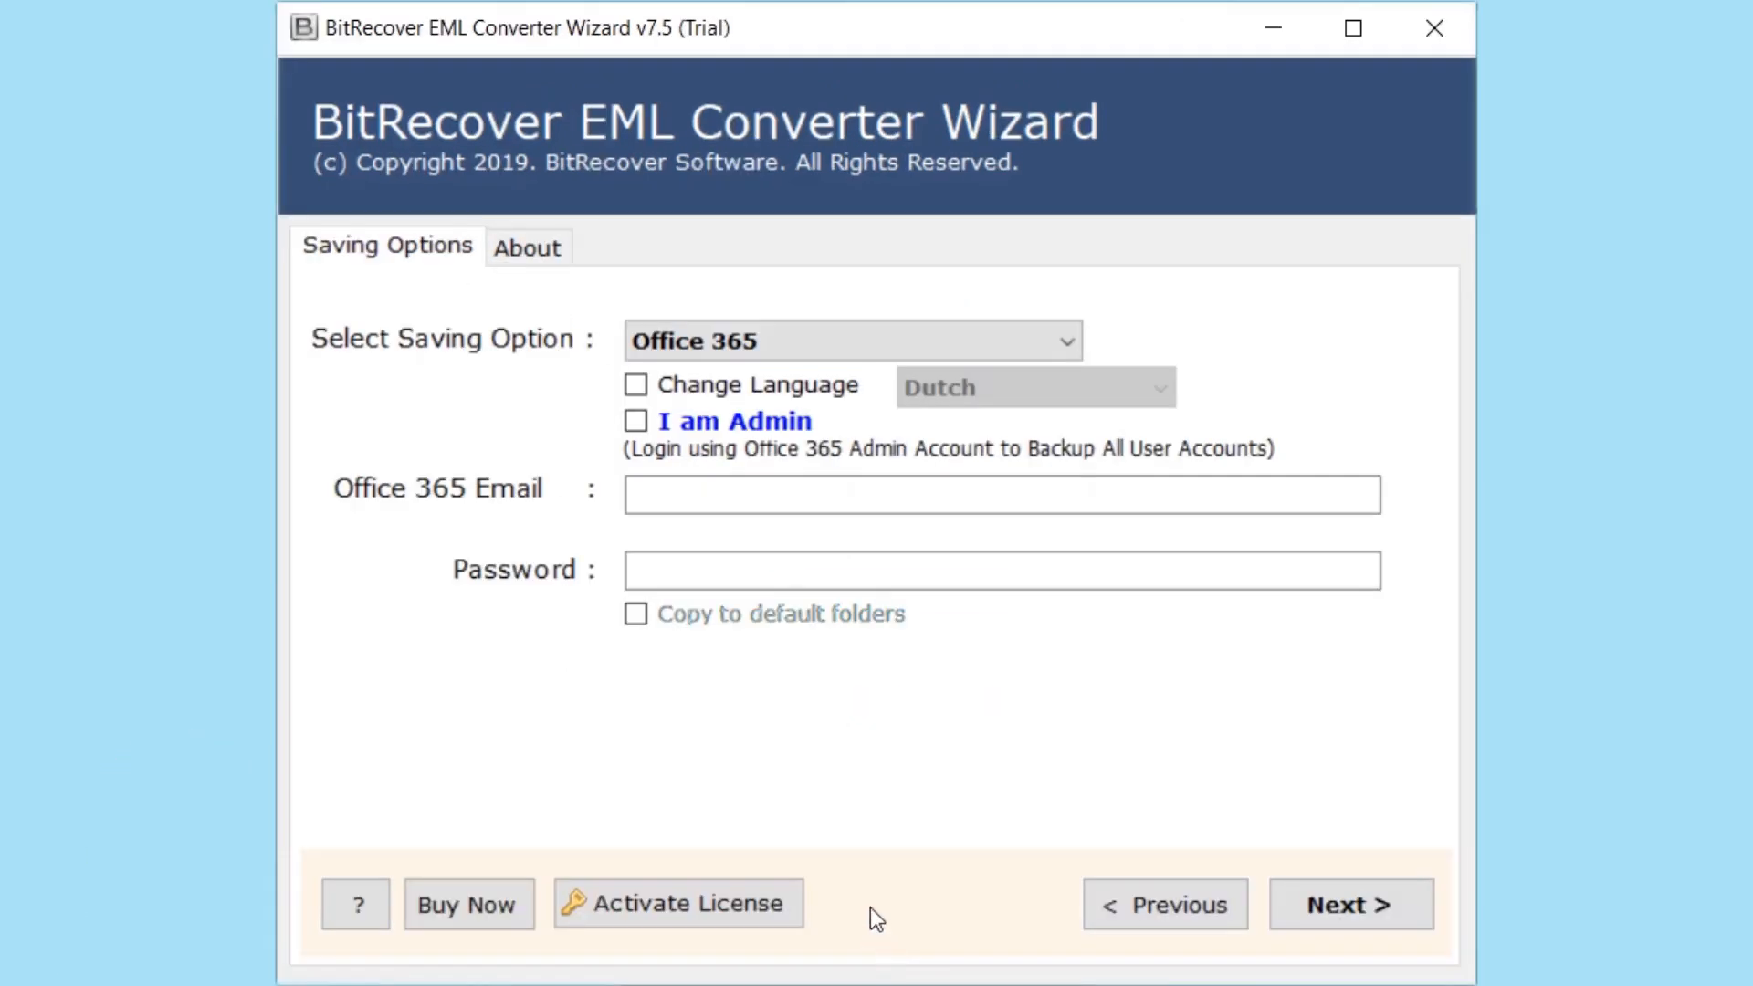
Try the Change Language and I am Admin options, leaving both unticked
left_click(635, 385)
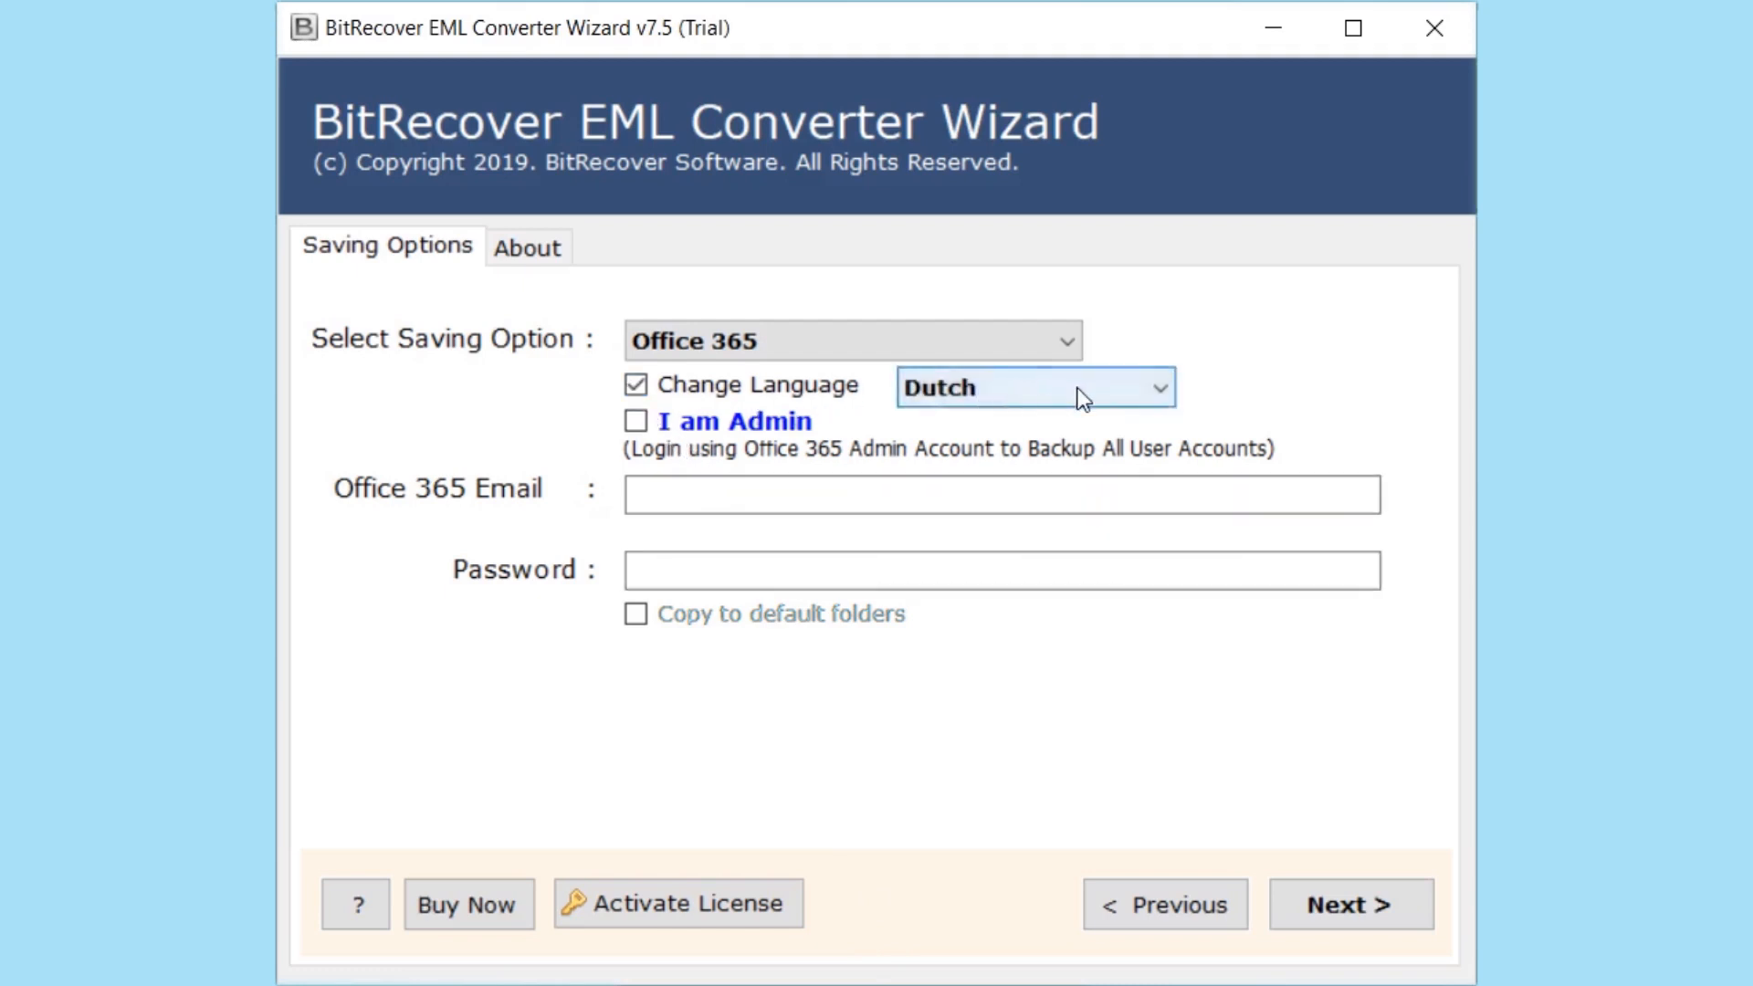
left_click(1034, 387)
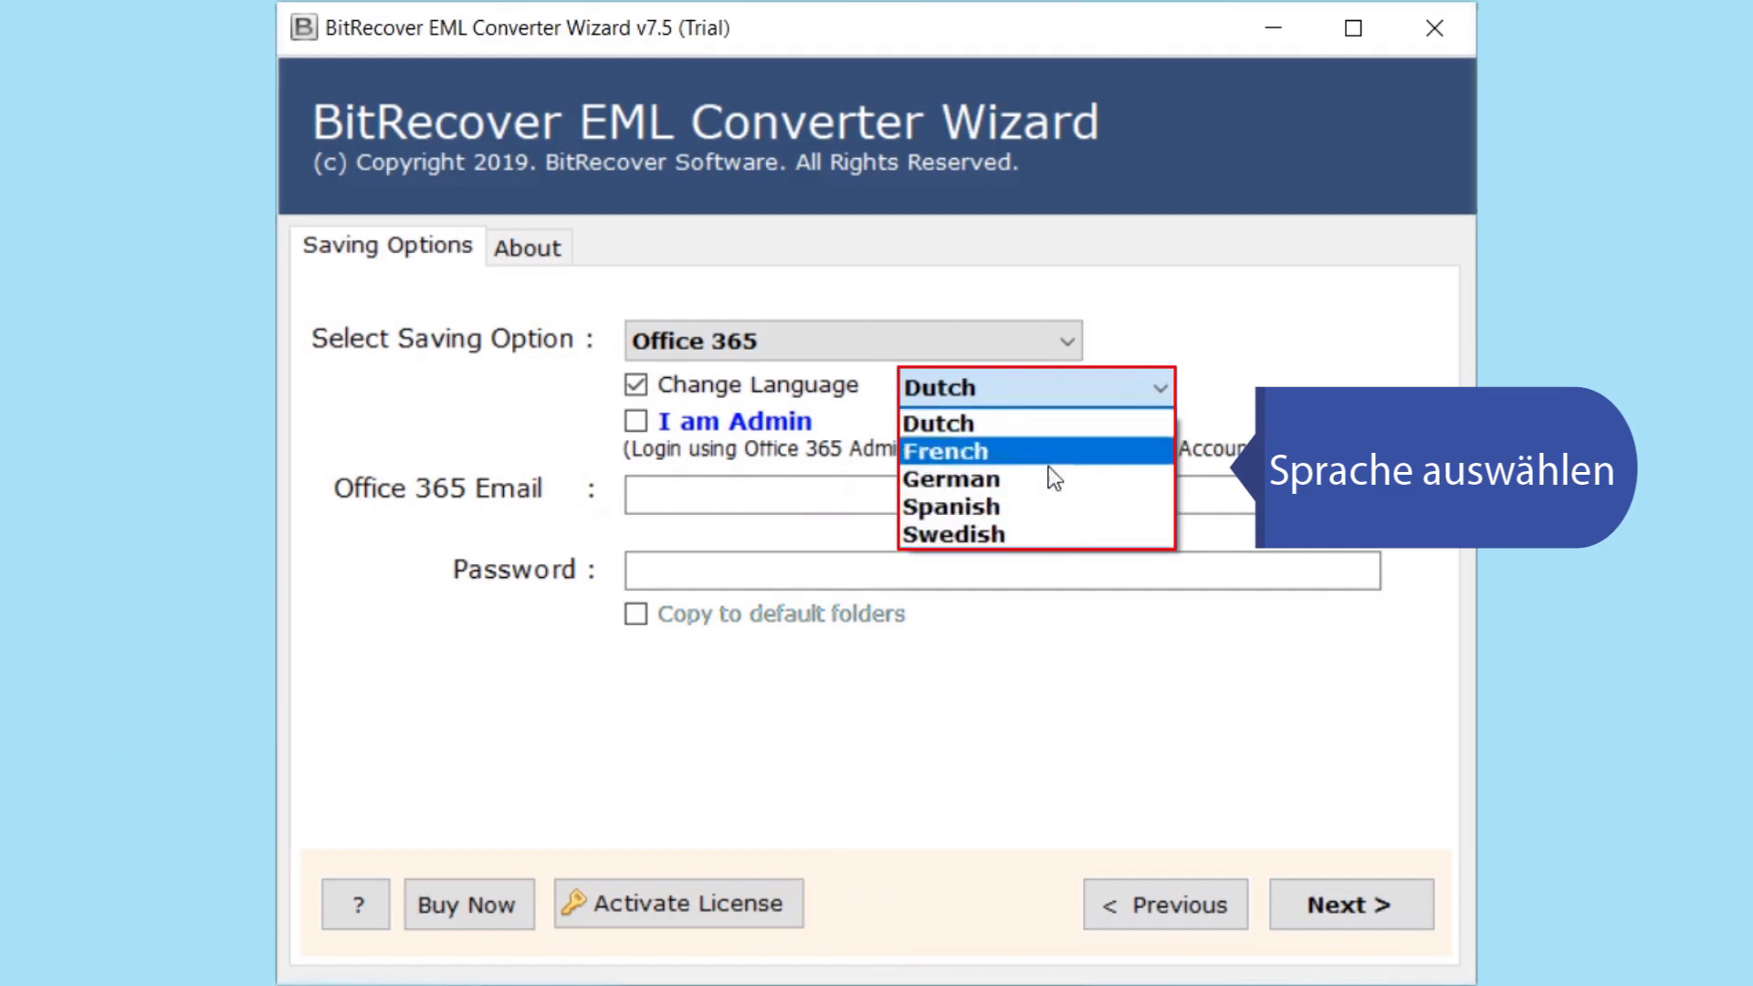
left_click(939, 387)
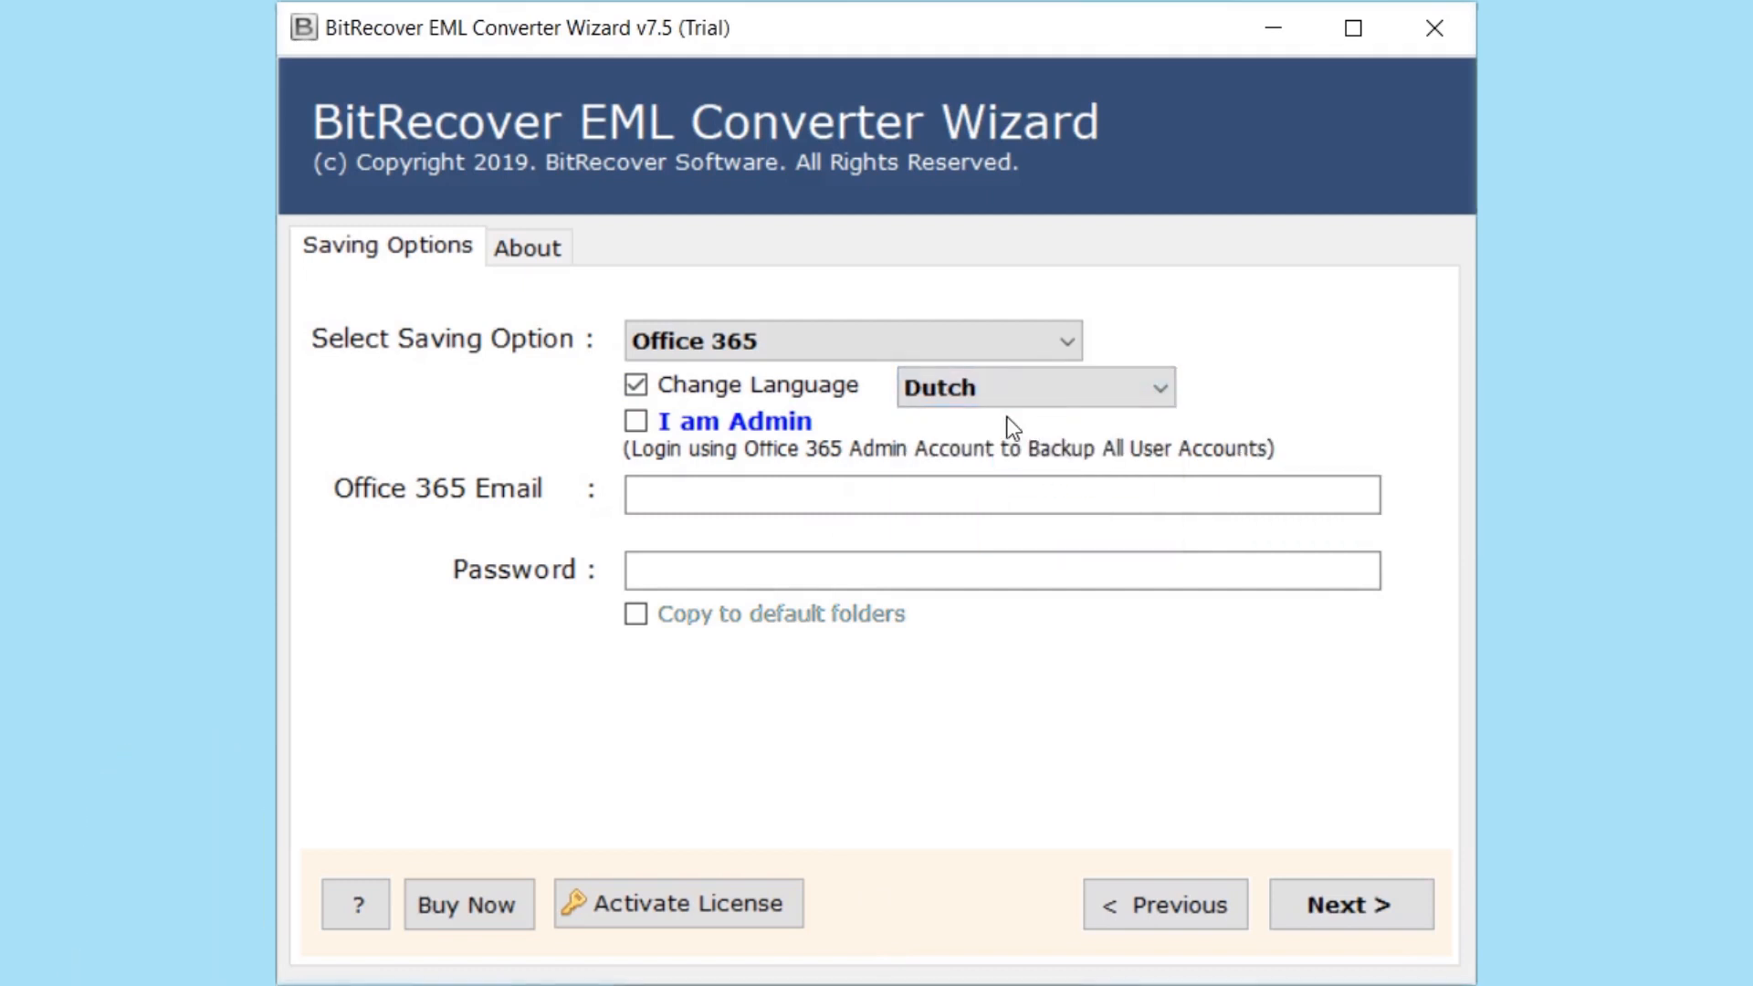
left_click(635, 385)
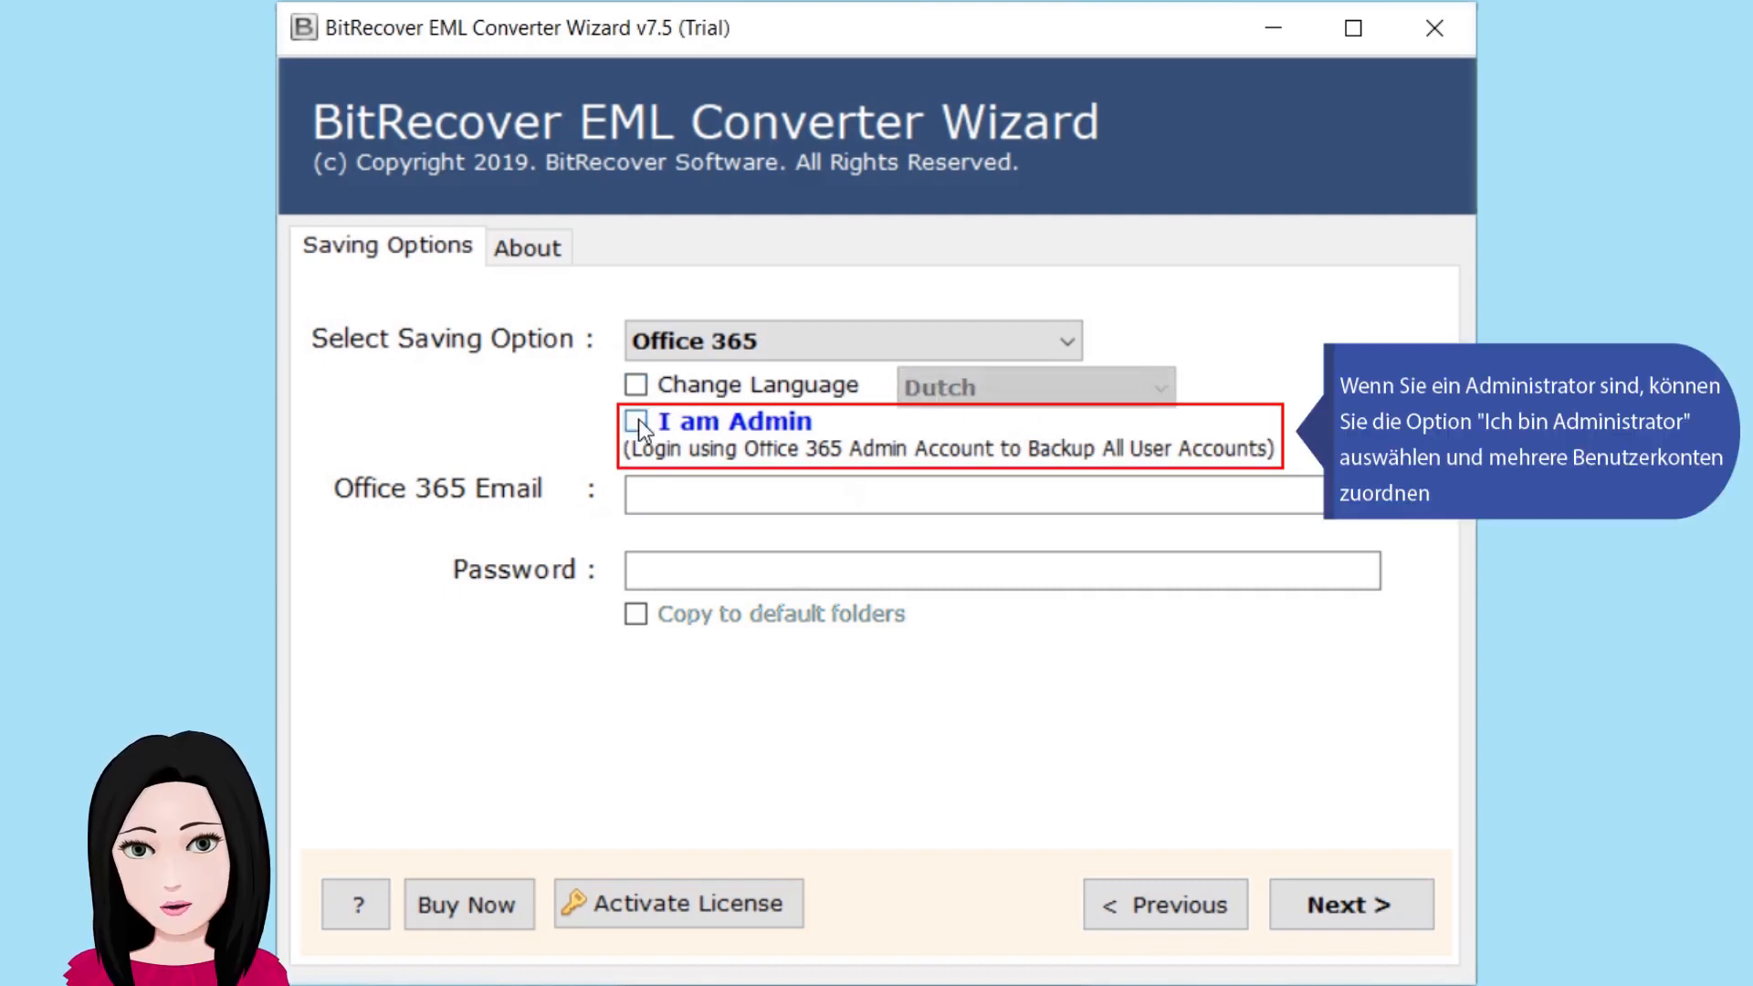
left_click(637, 421)
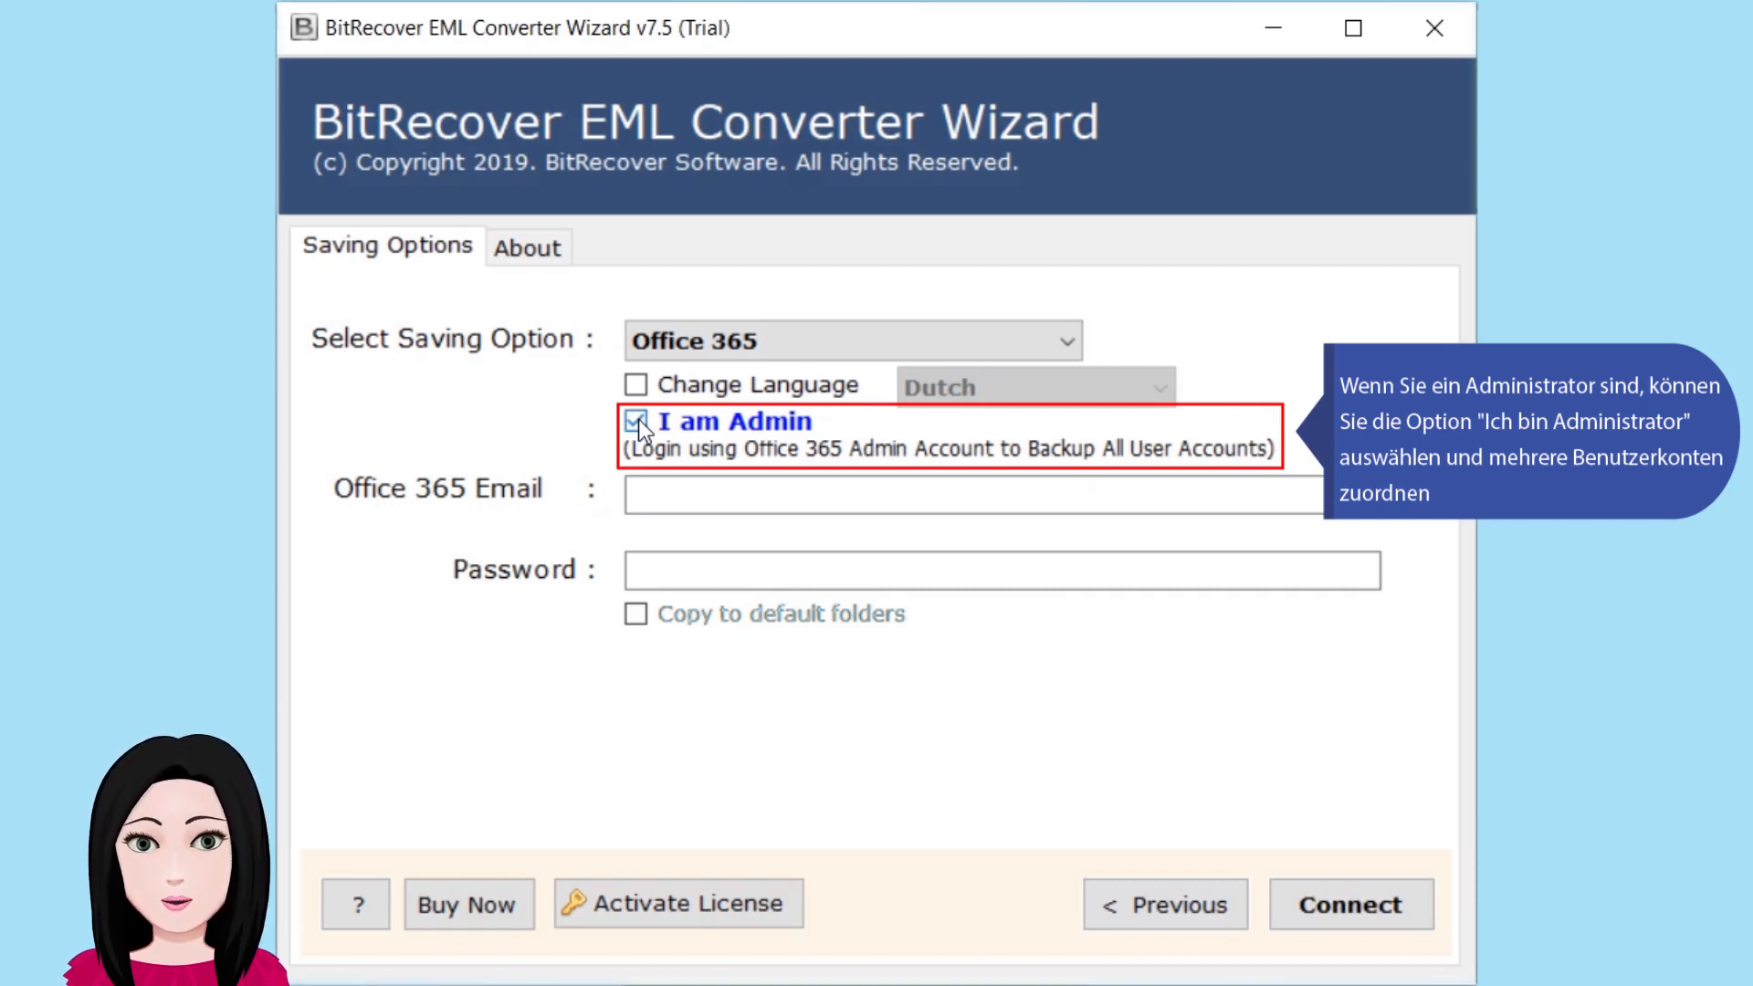
left_click(636, 420)
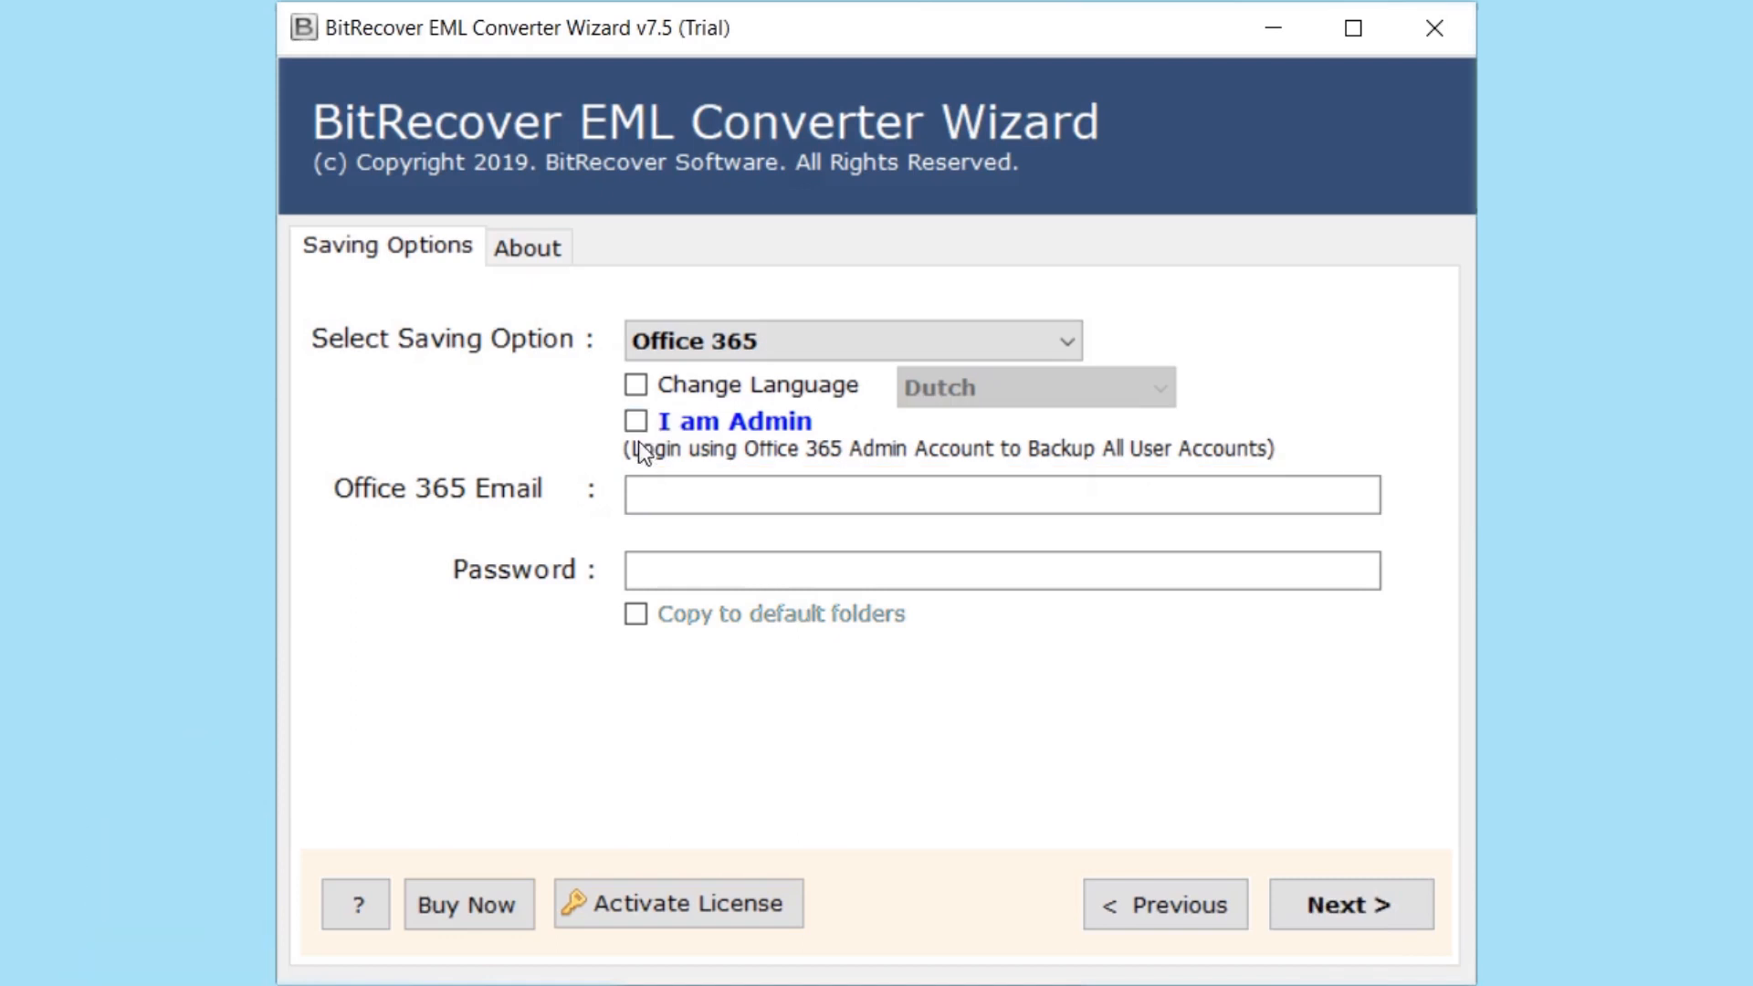
left_click(995, 495)
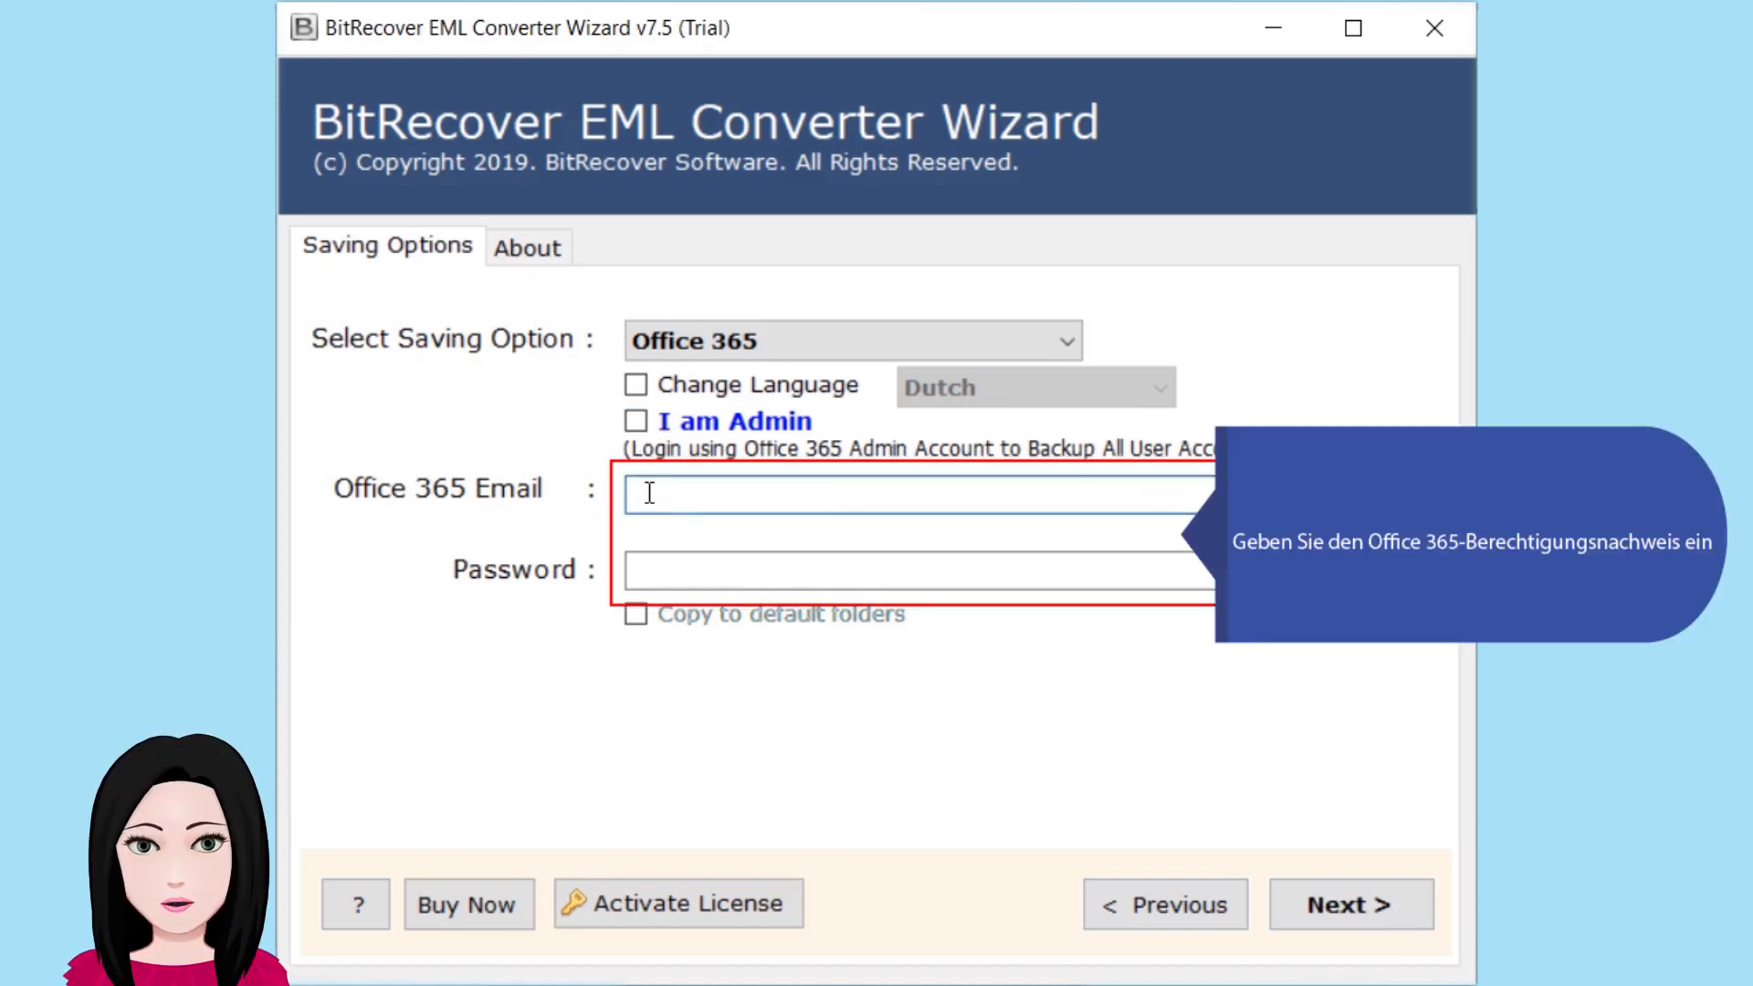
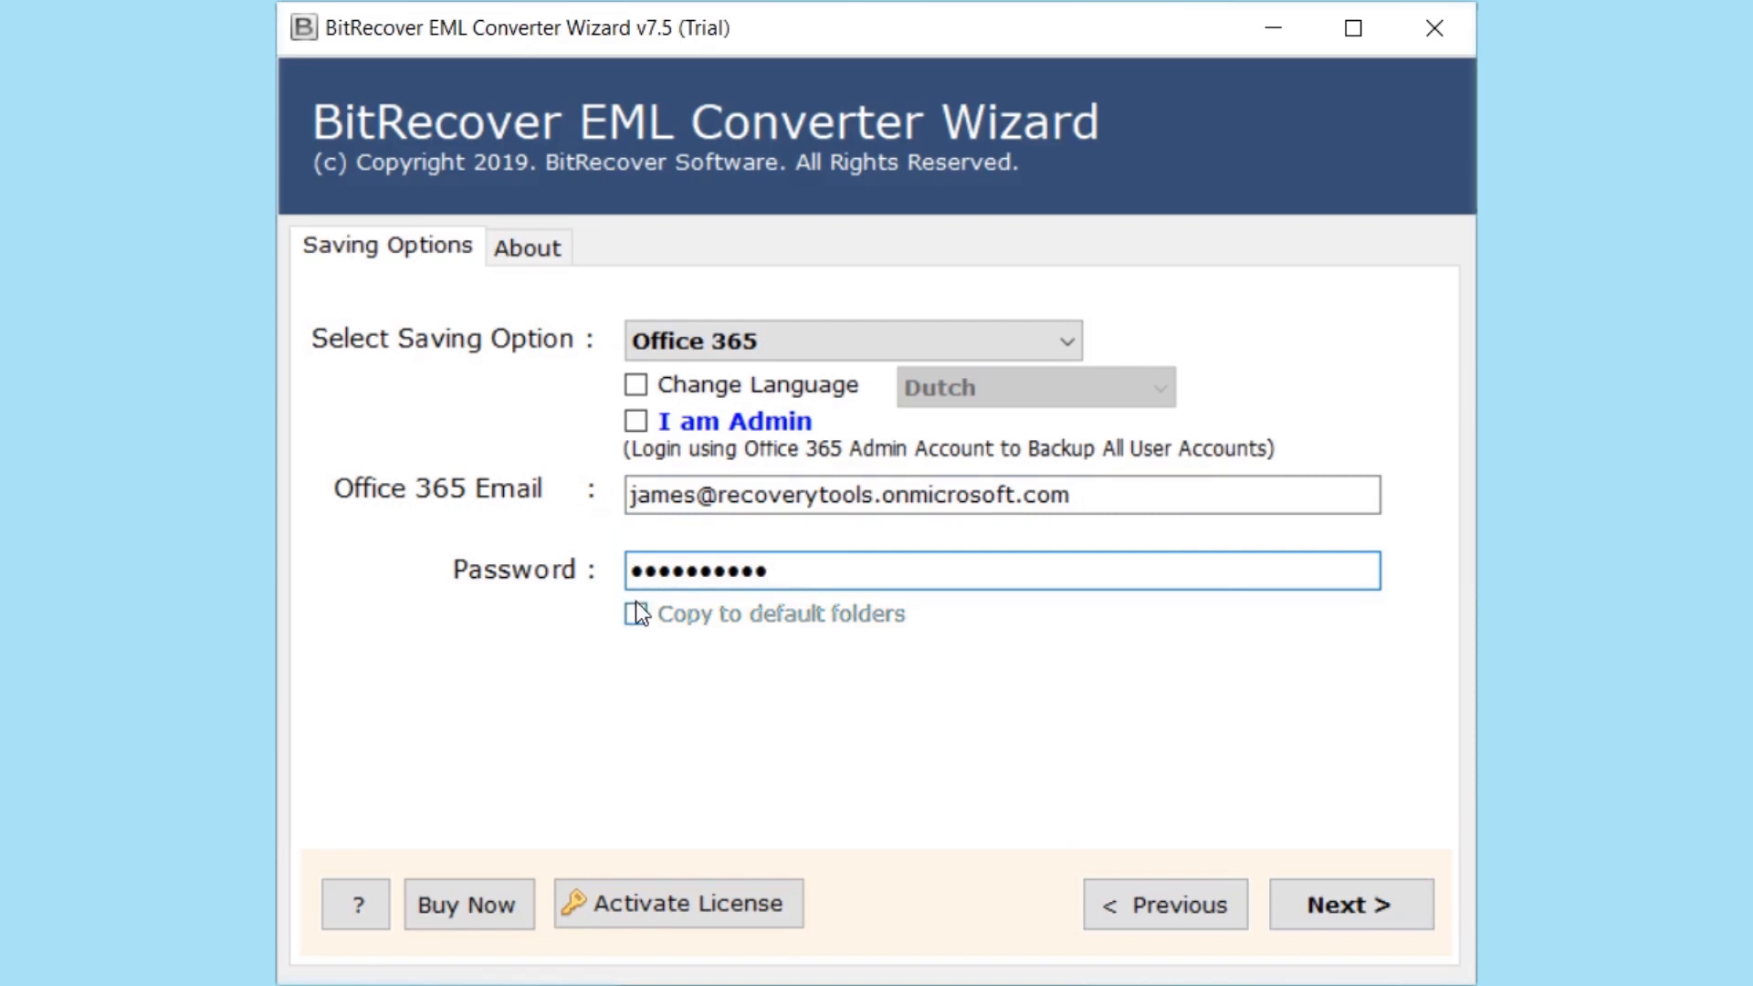
left_click(636, 614)
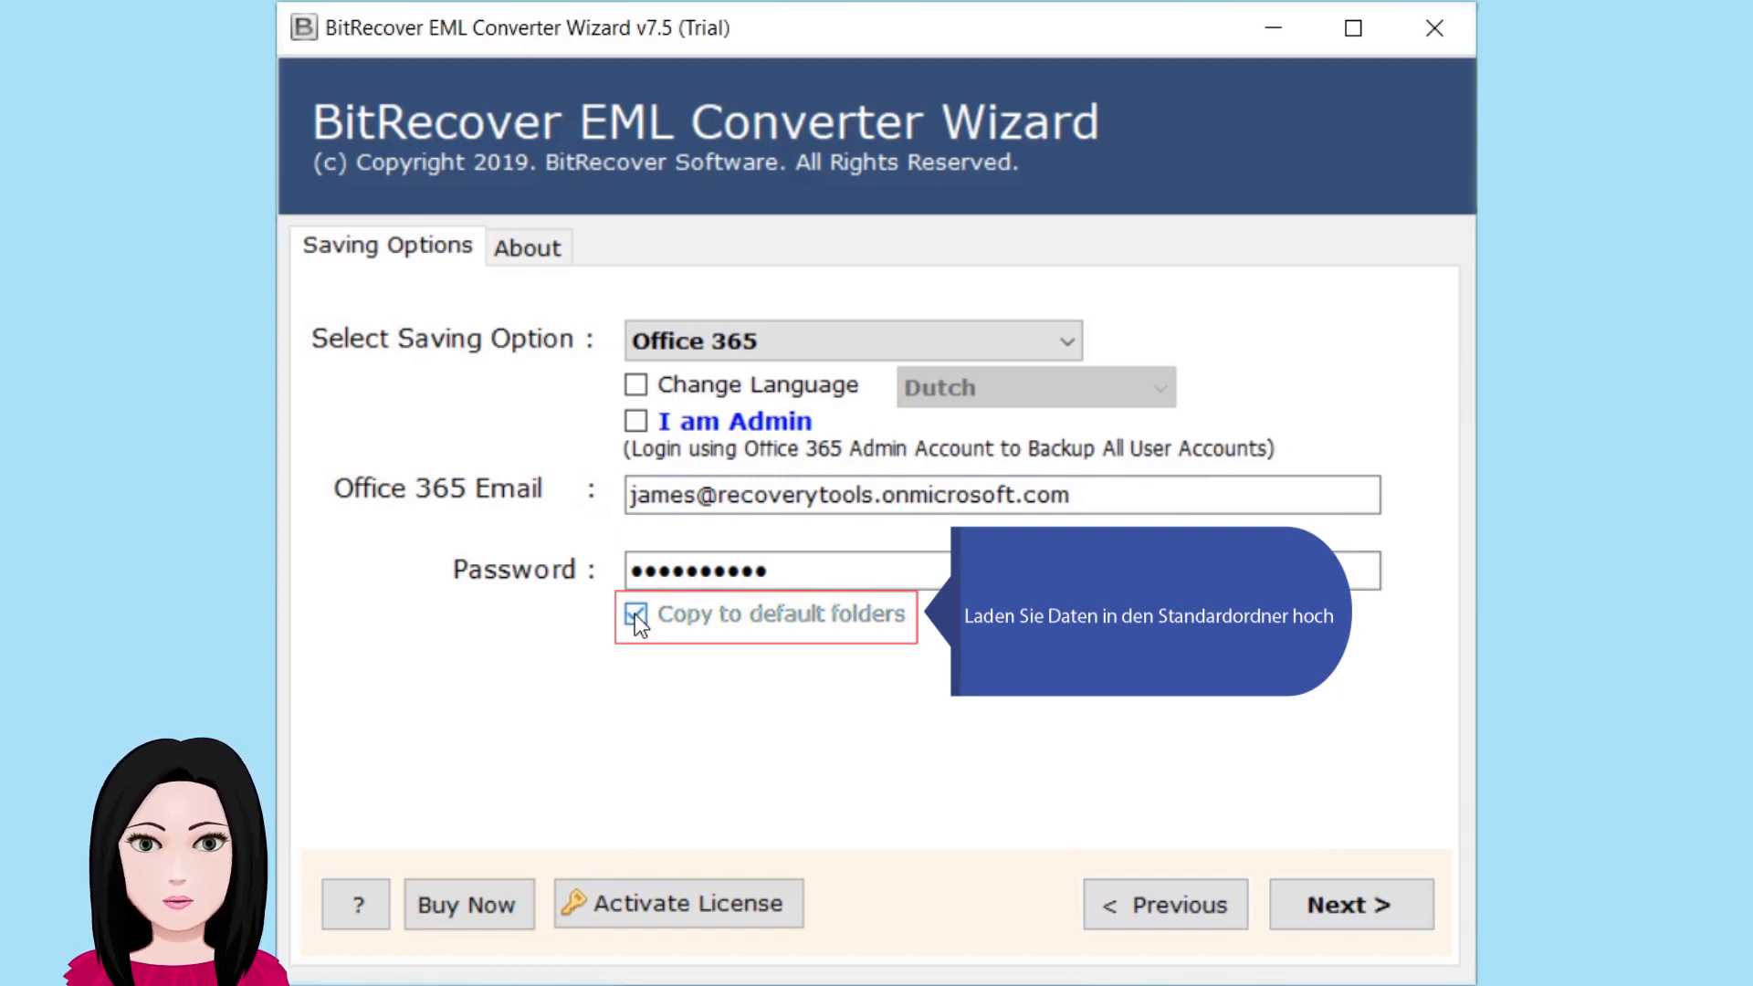
left_click(635, 615)
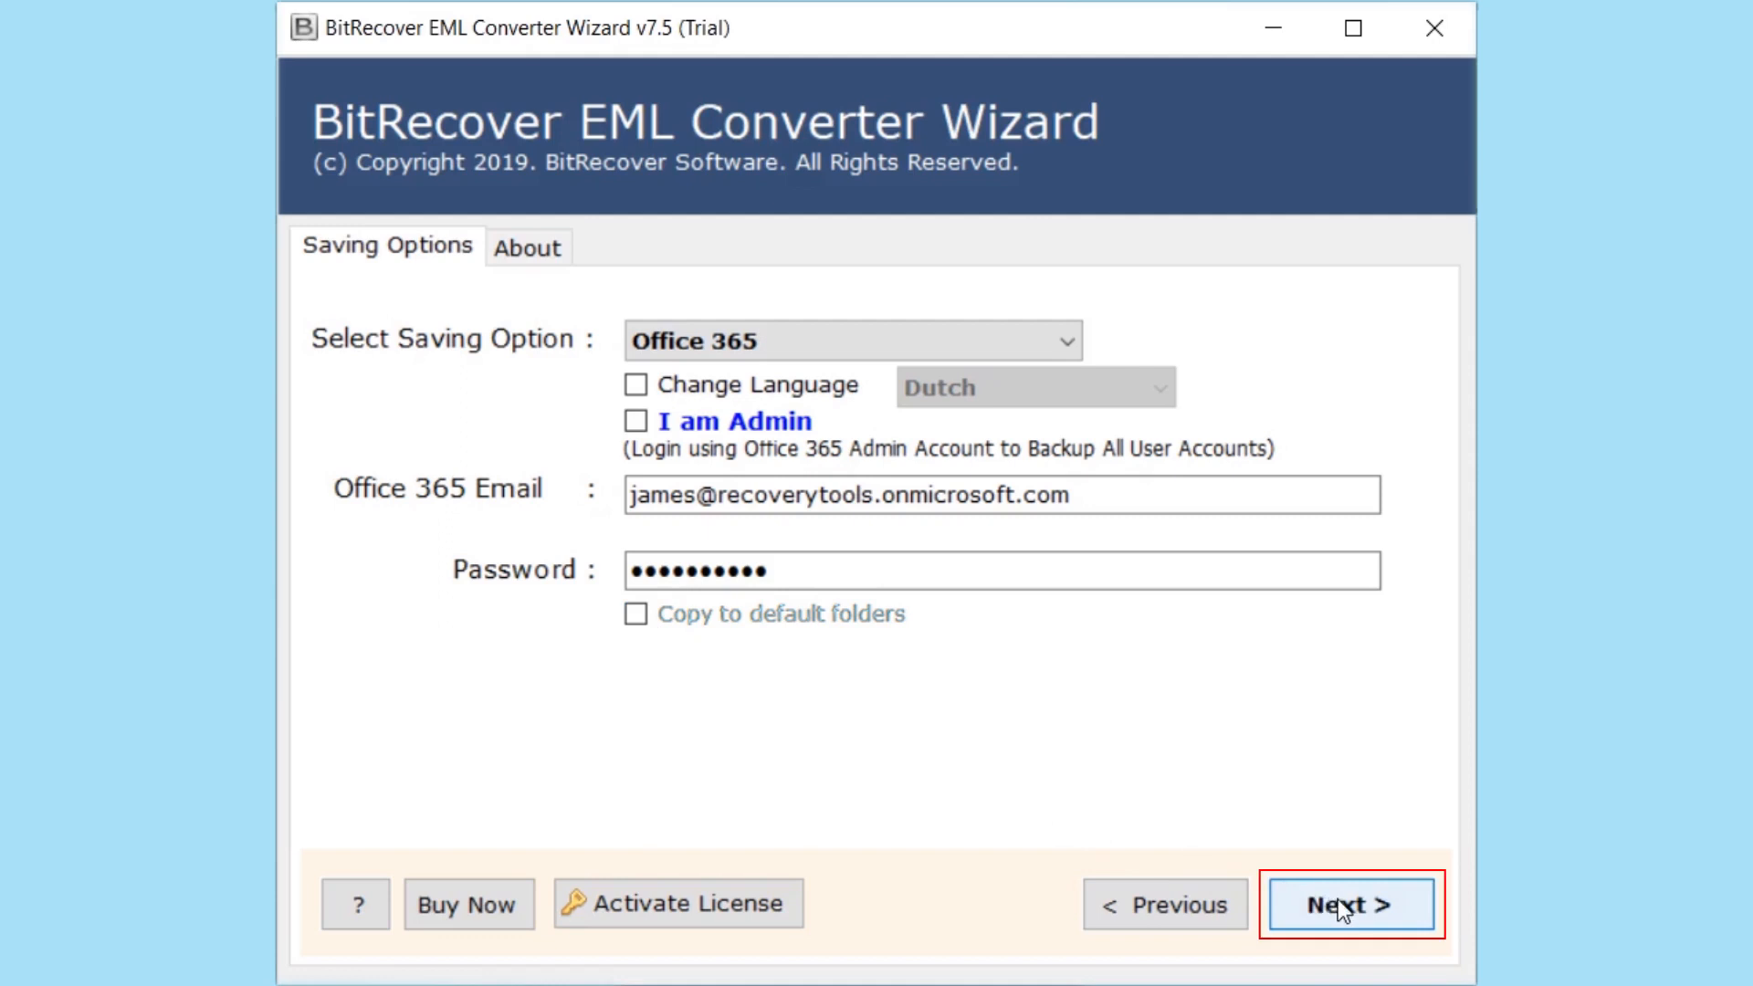
left_click(1351, 904)
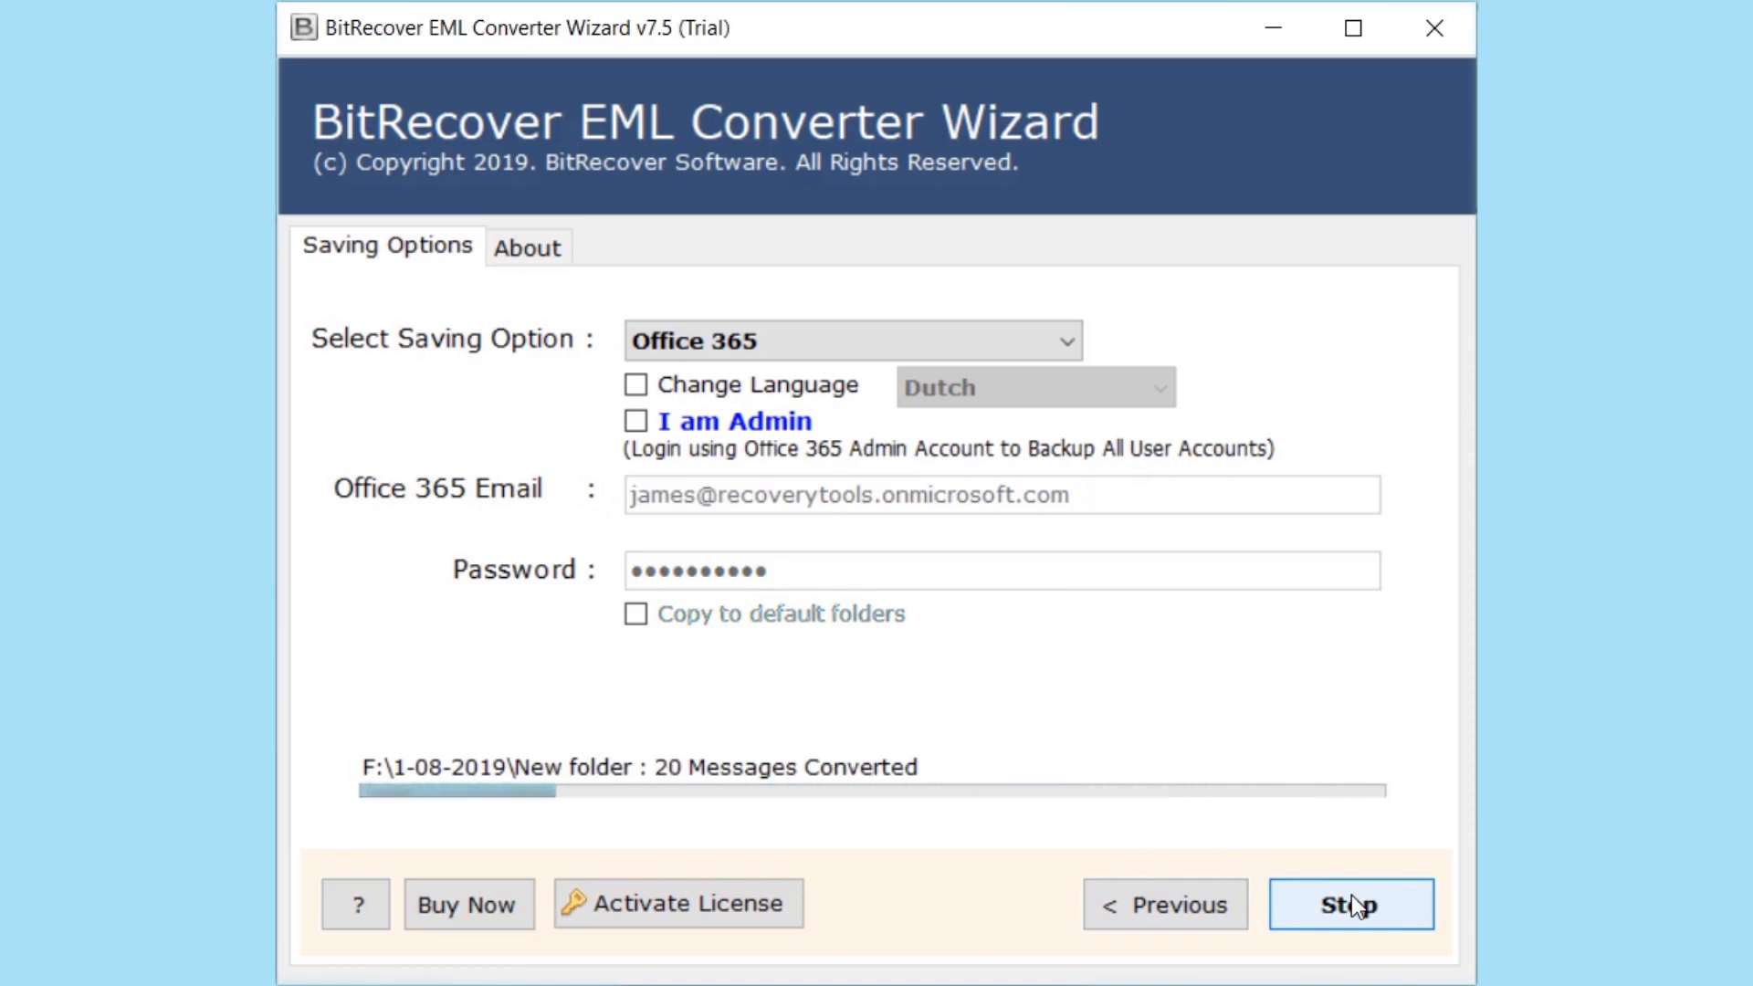
Let the conversion finish and dismiss the success and trial-limit notices
left_click(1351, 904)
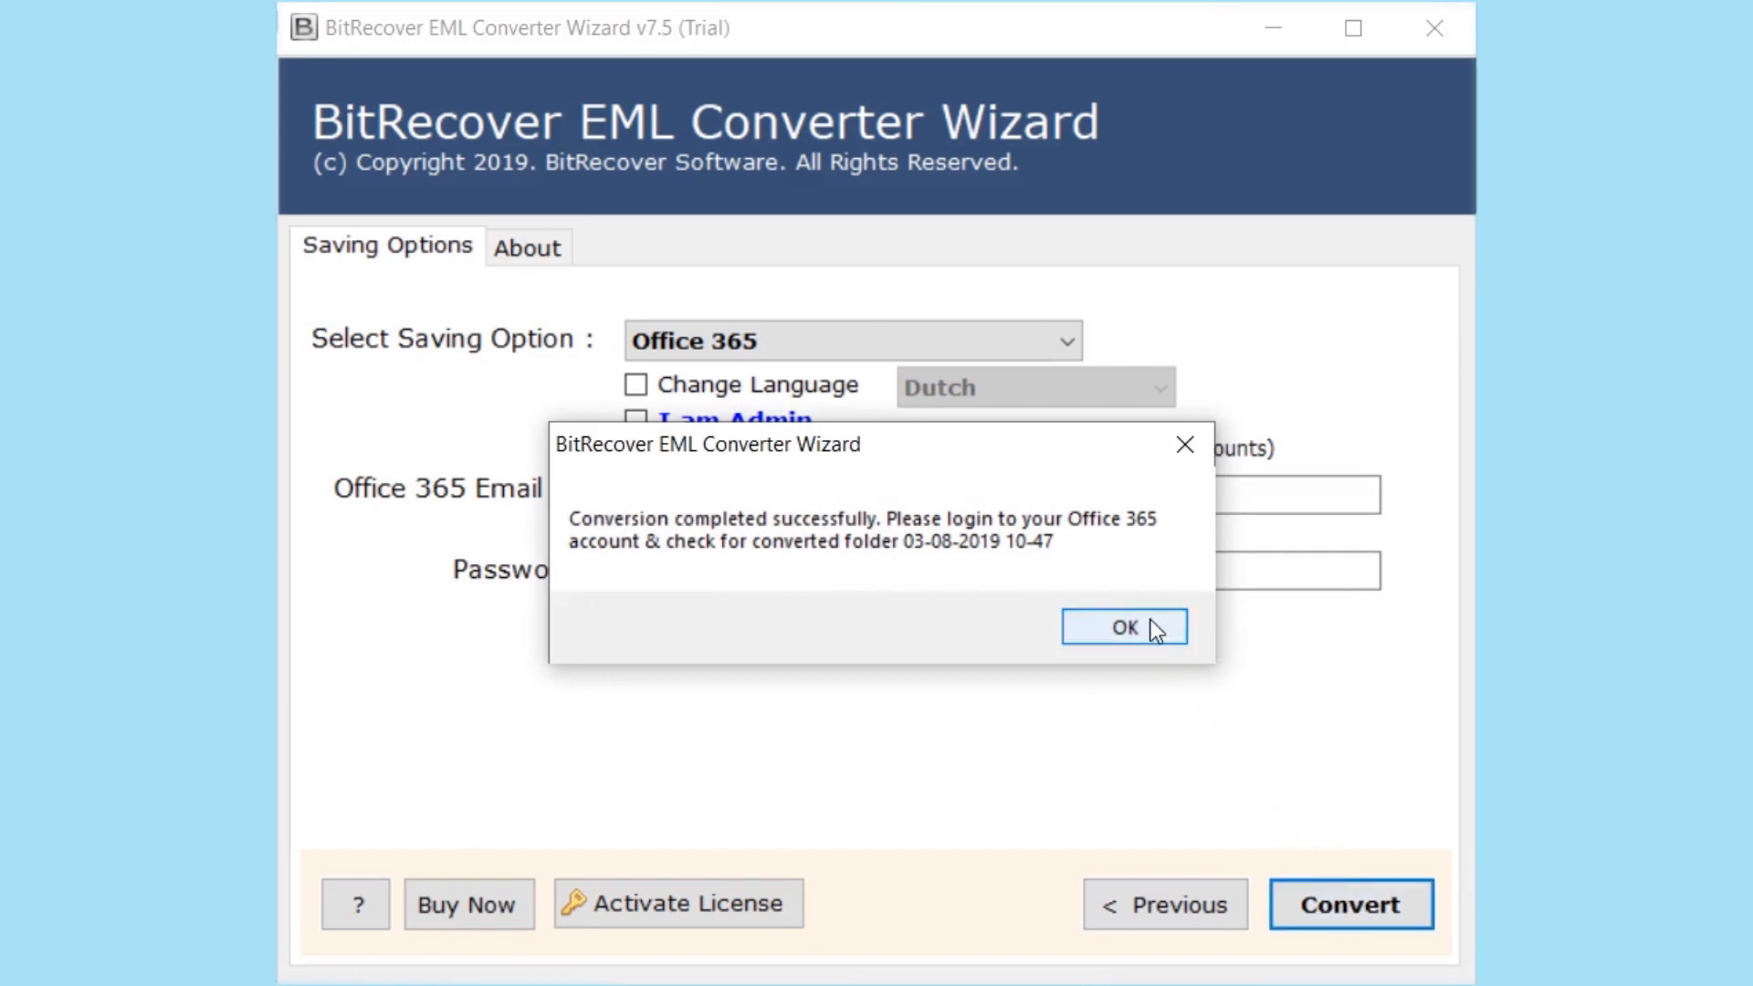
left_click(1123, 626)
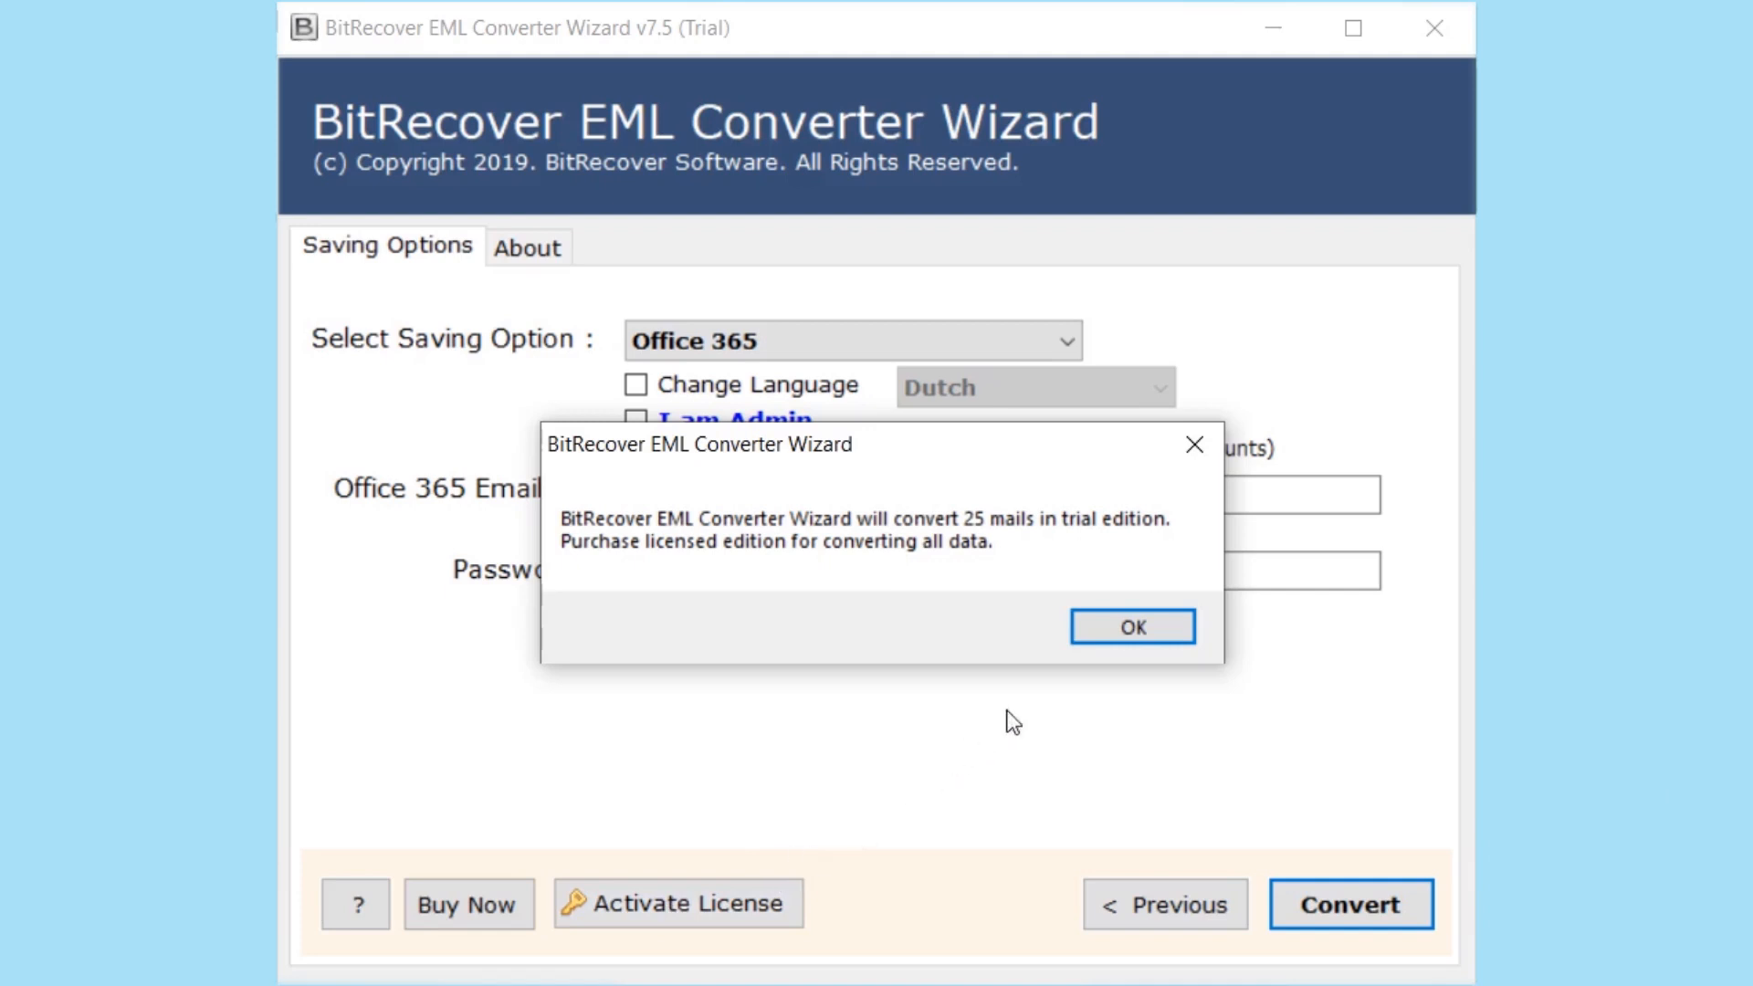
left_click(1130, 626)
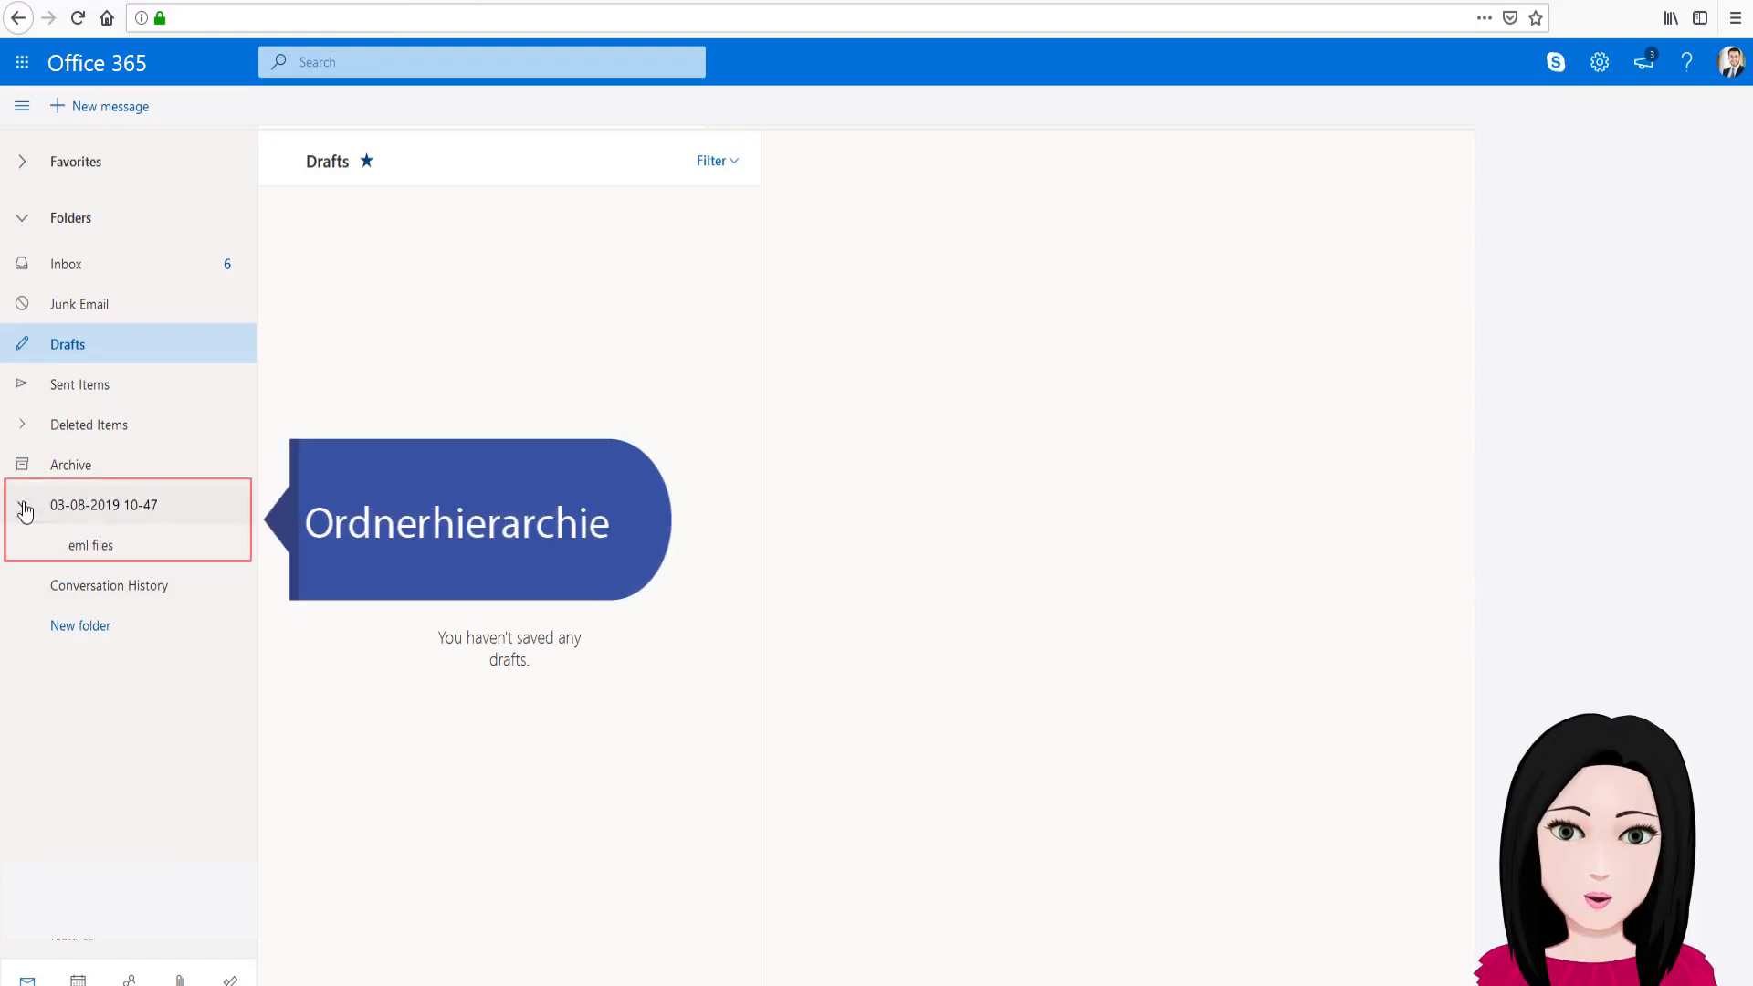
left_click(24, 511)
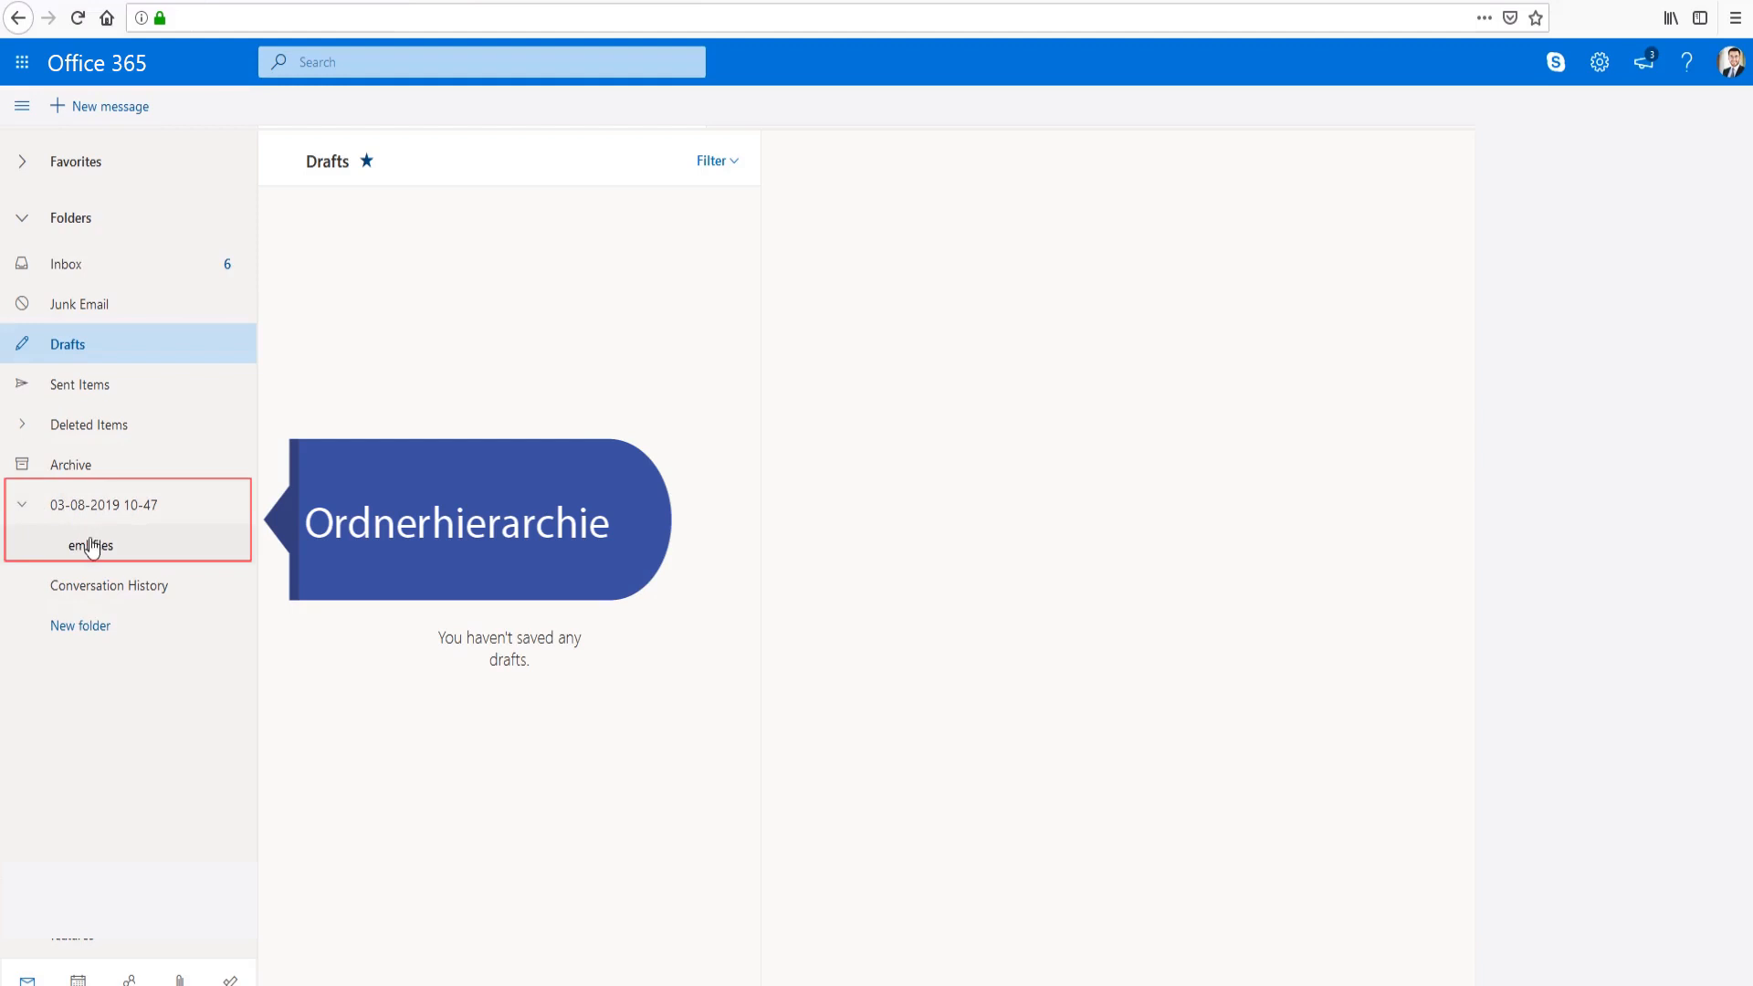
left_click(93, 546)
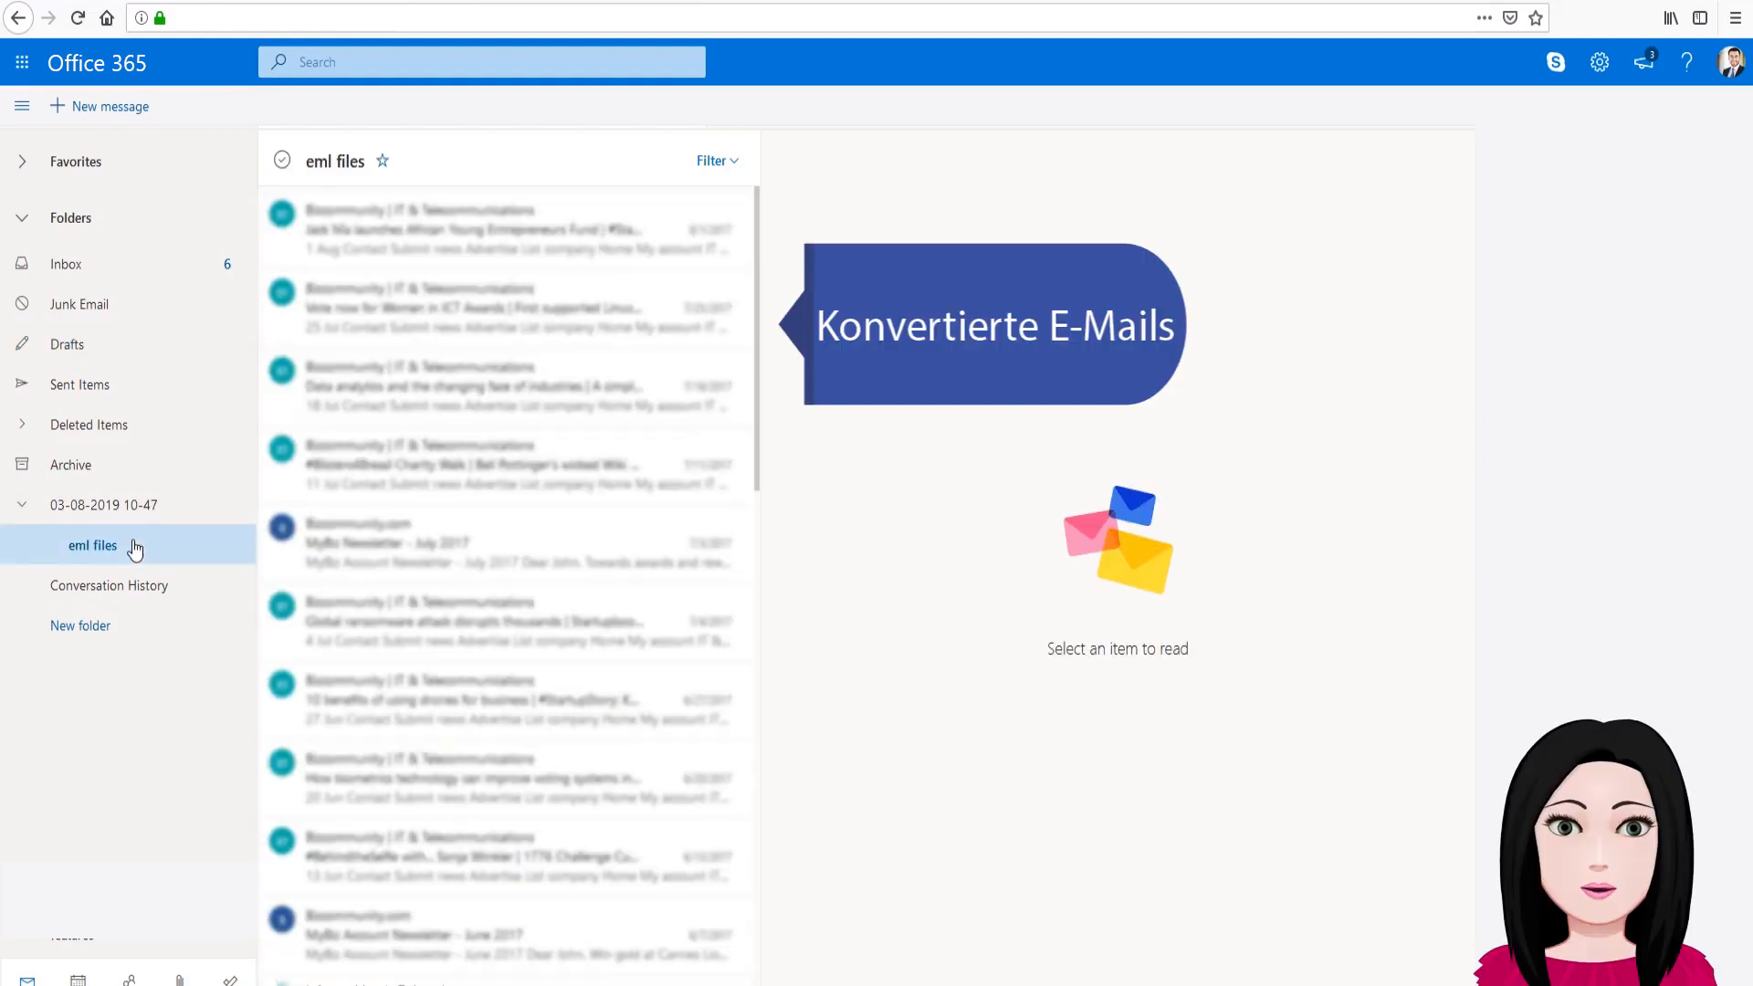